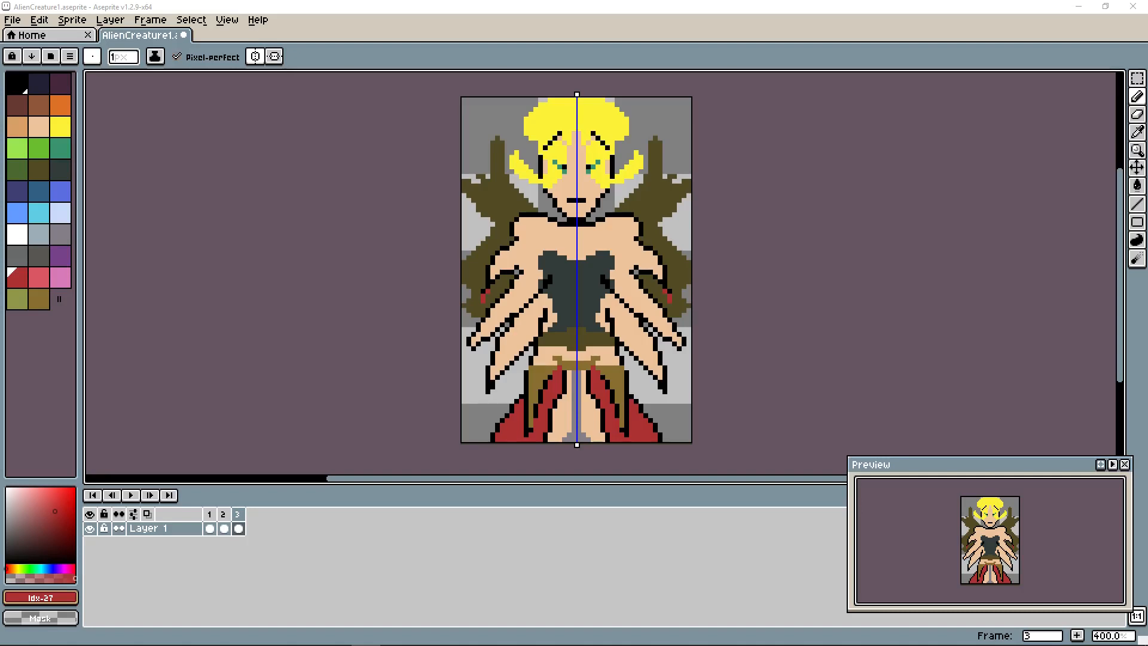
pyautogui.moveTo(607, 176)
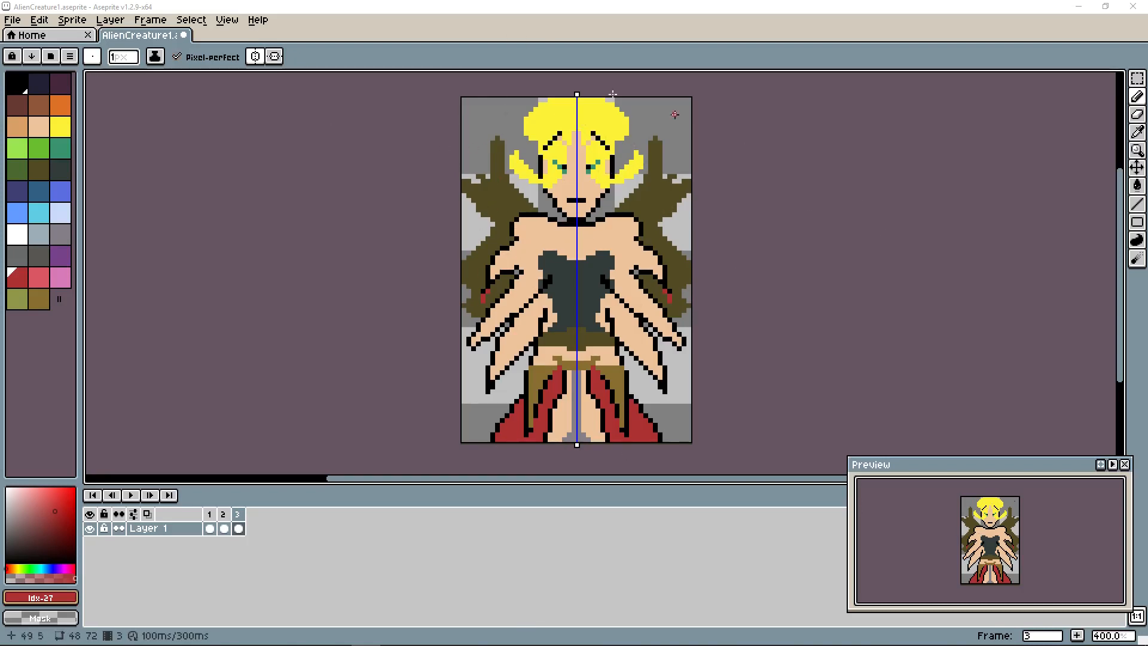
pyautogui.moveTo(708, 274)
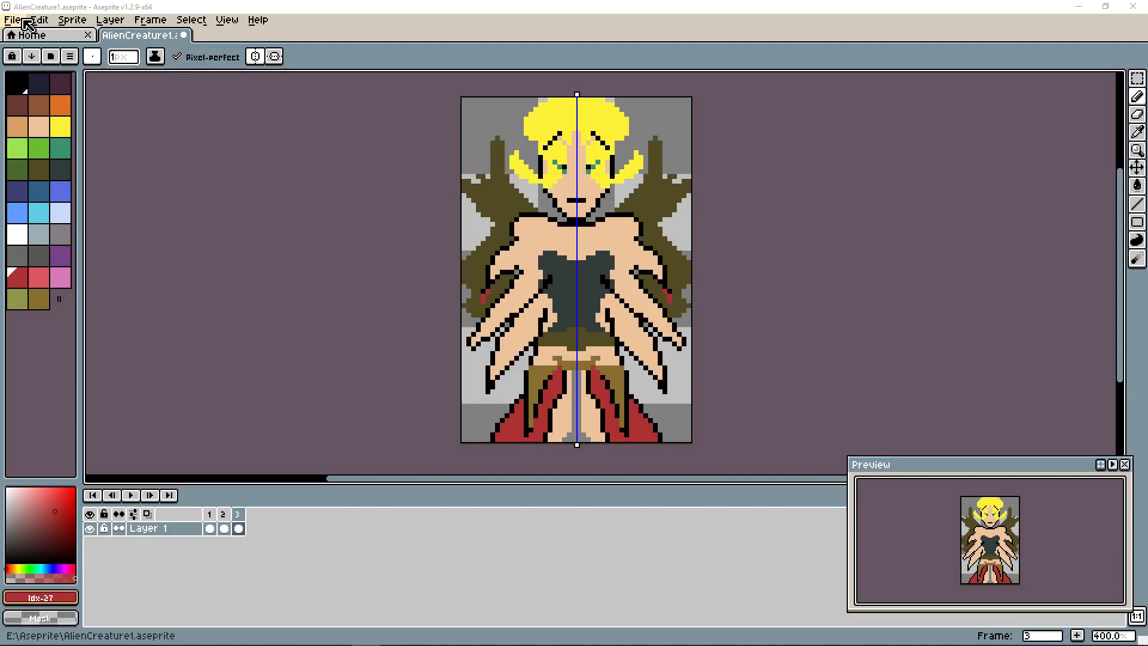
# Create a new 48×72 RGBA sprite with a transparent background, then zoom in.
pyautogui.click(12, 20)
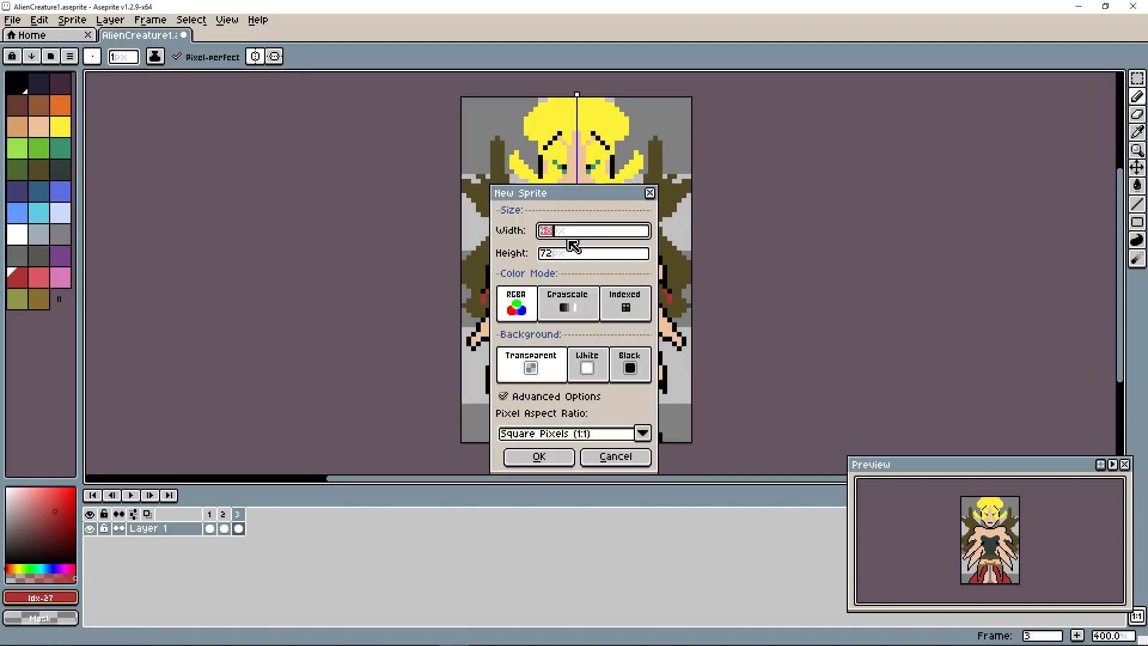
pyautogui.click(593, 254)
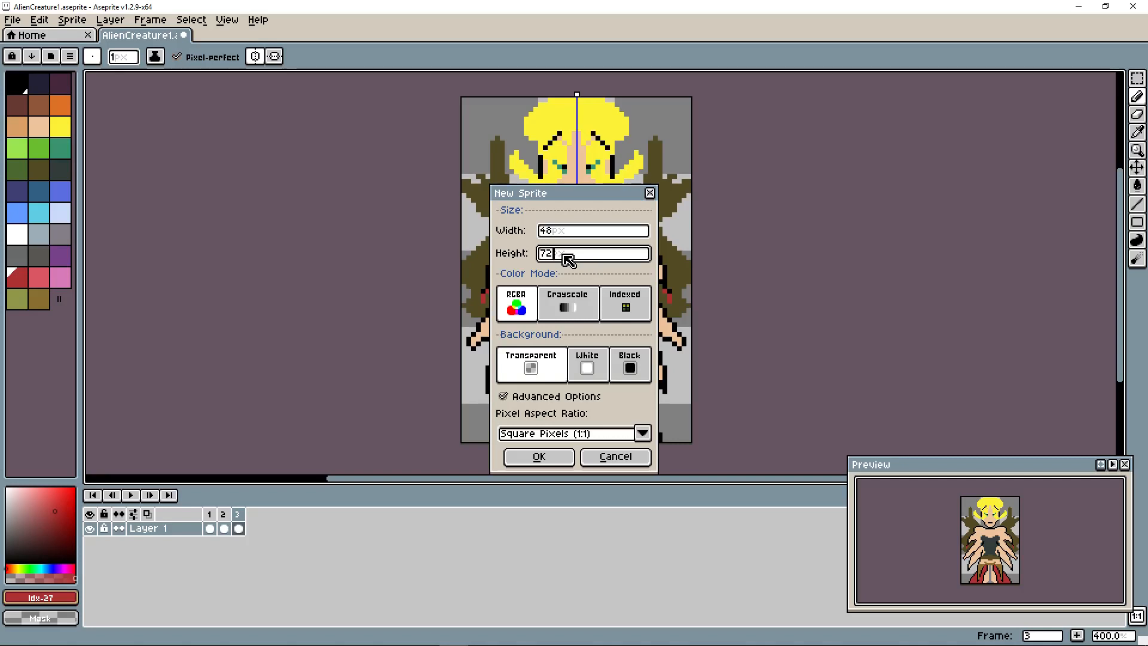
pyautogui.write('73')
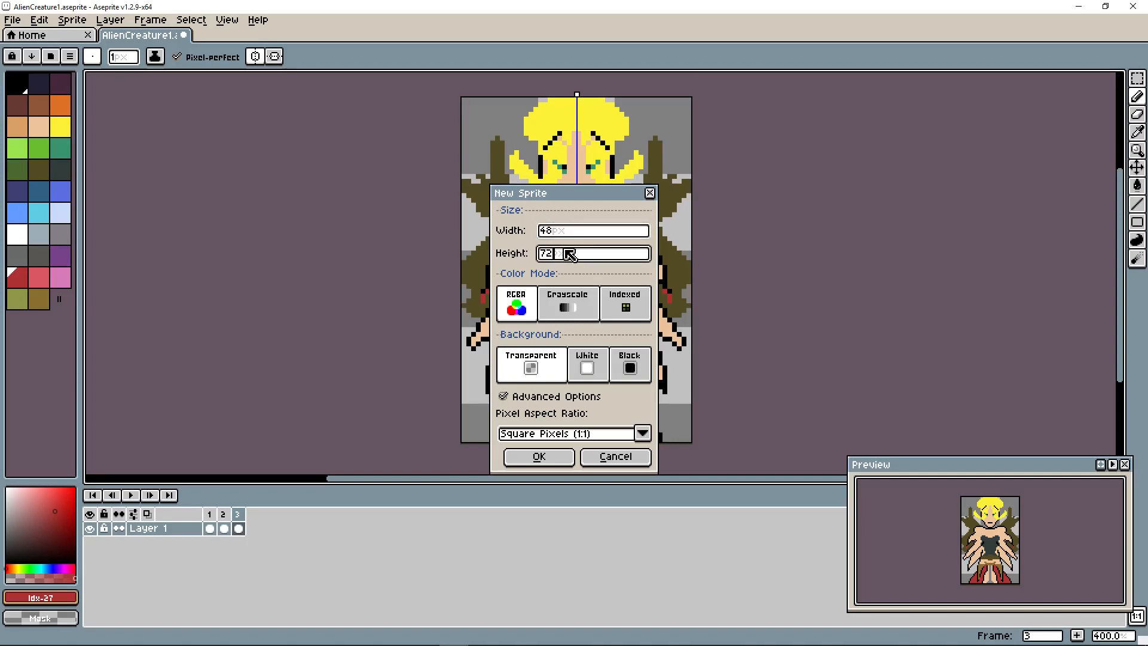
pyautogui.moveTo(516, 304)
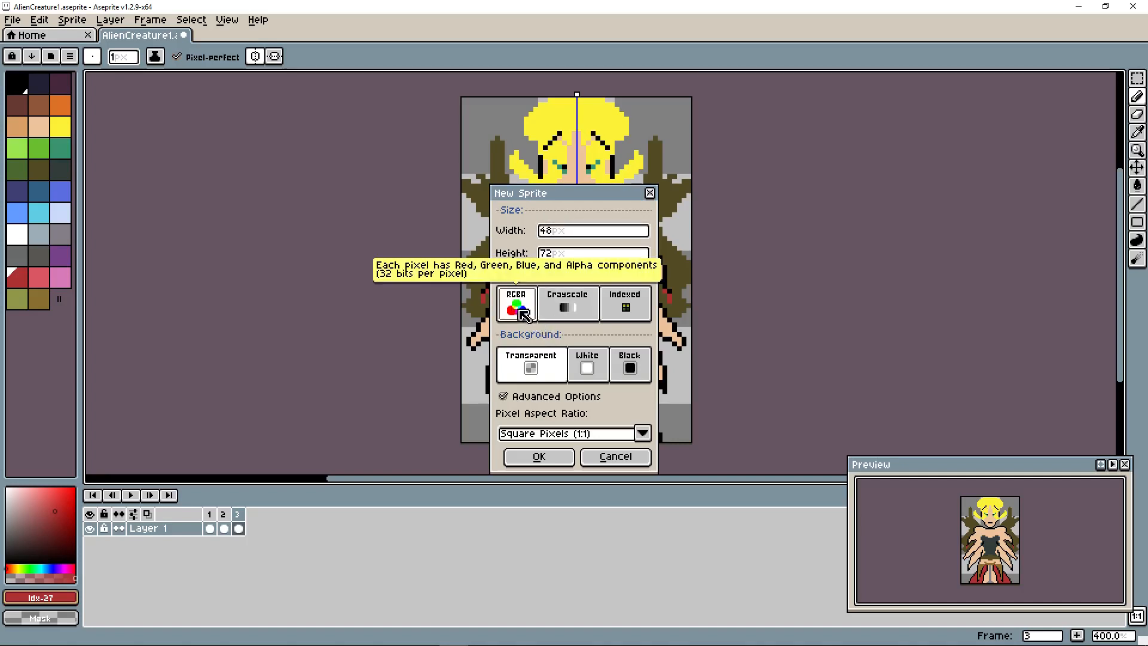
pyautogui.moveTo(586, 366)
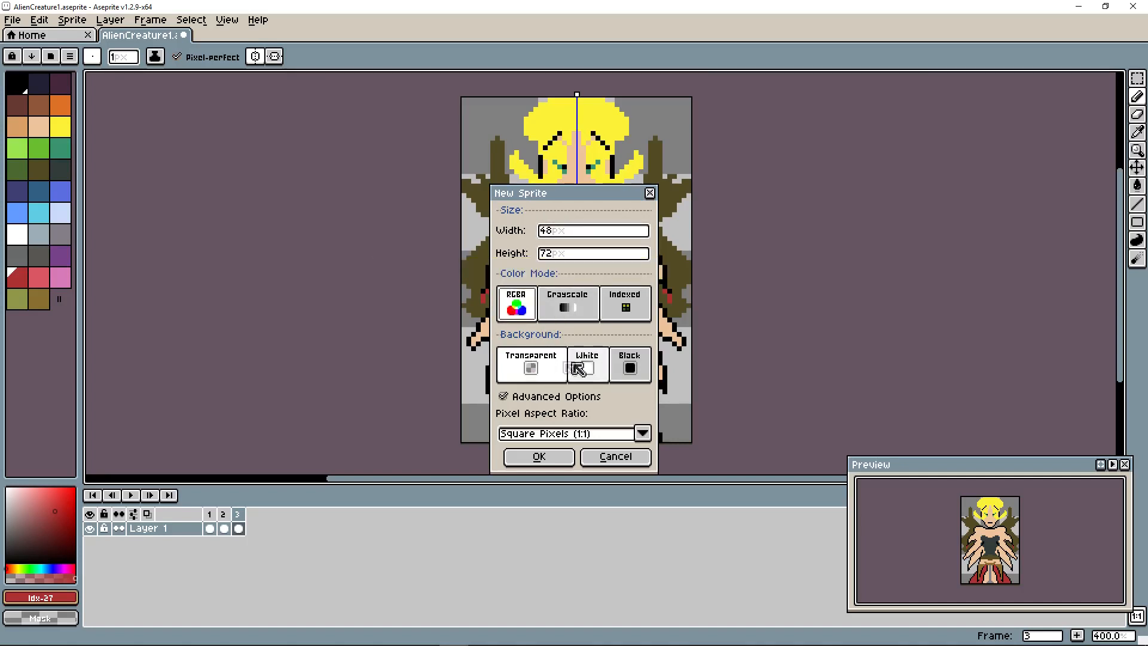
pyautogui.click(538, 456)
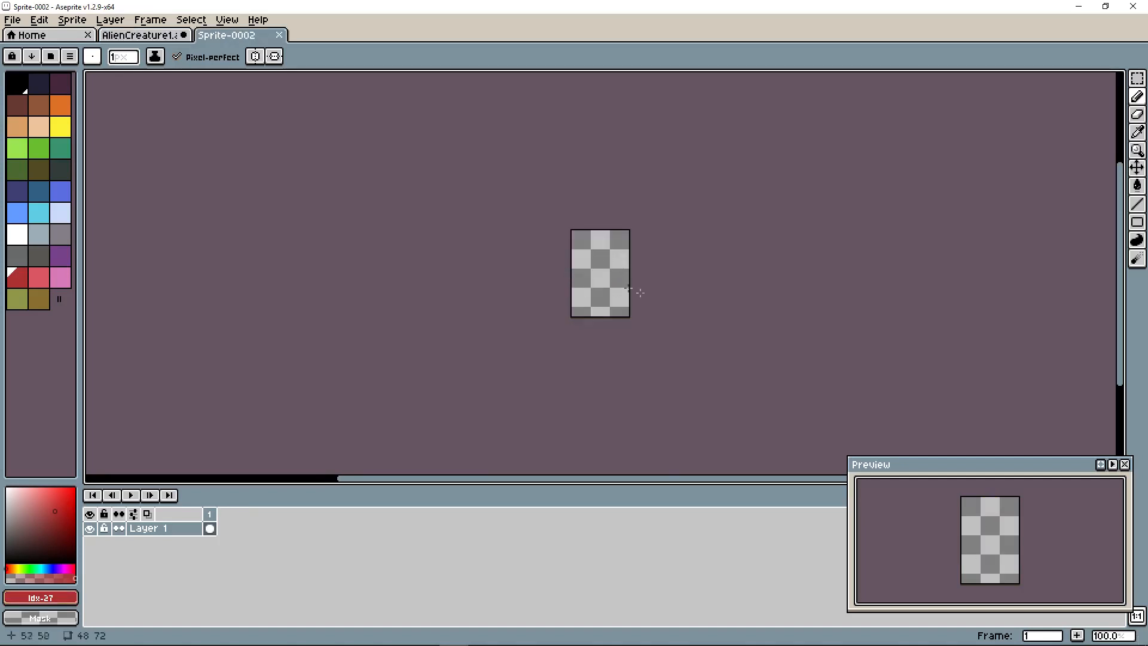
pyautogui.scroll(3)
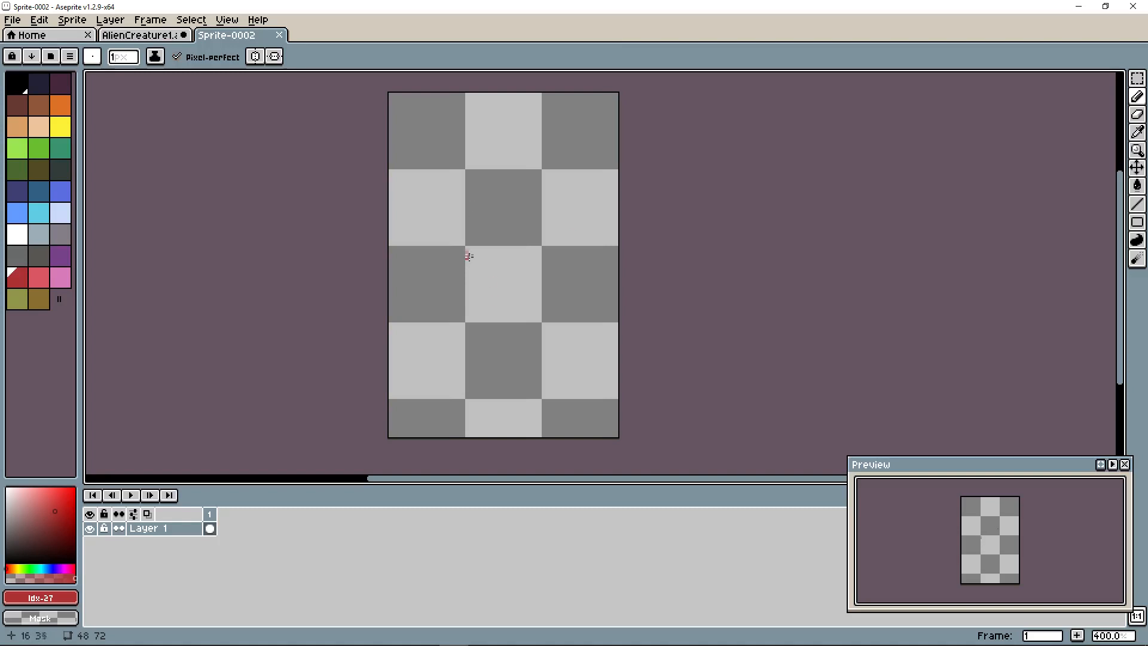
pyautogui.moveTo(600, 352)
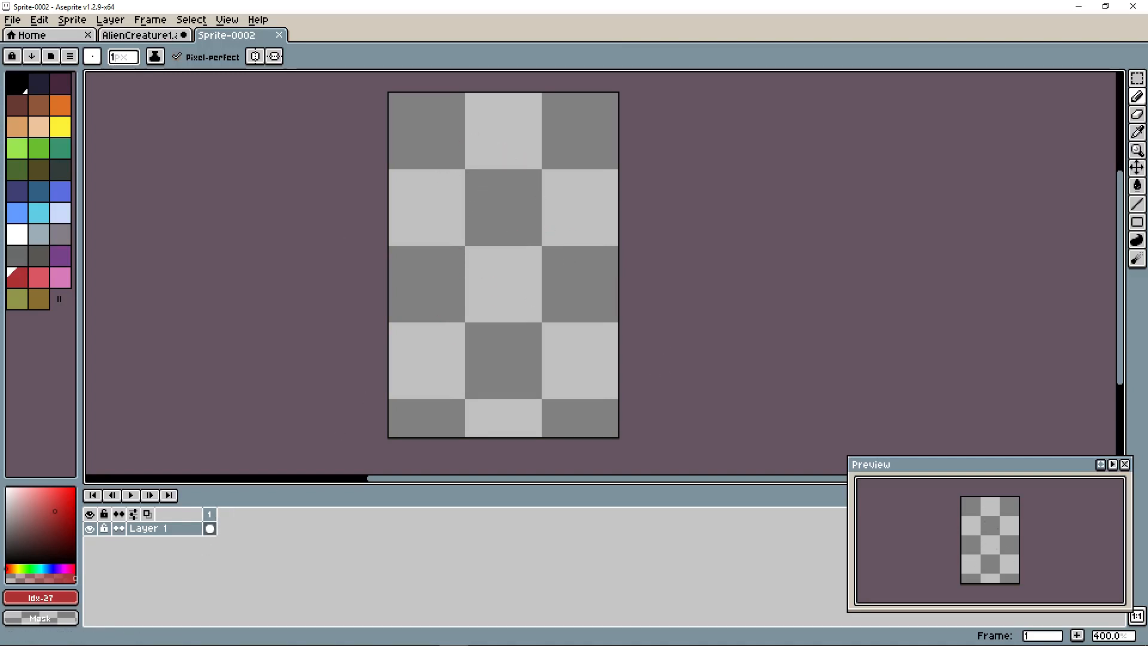
# Switch to the $fsm_chara01.png tab showing the 3×4 grid of walking poses.
pyautogui.click(428, 35)
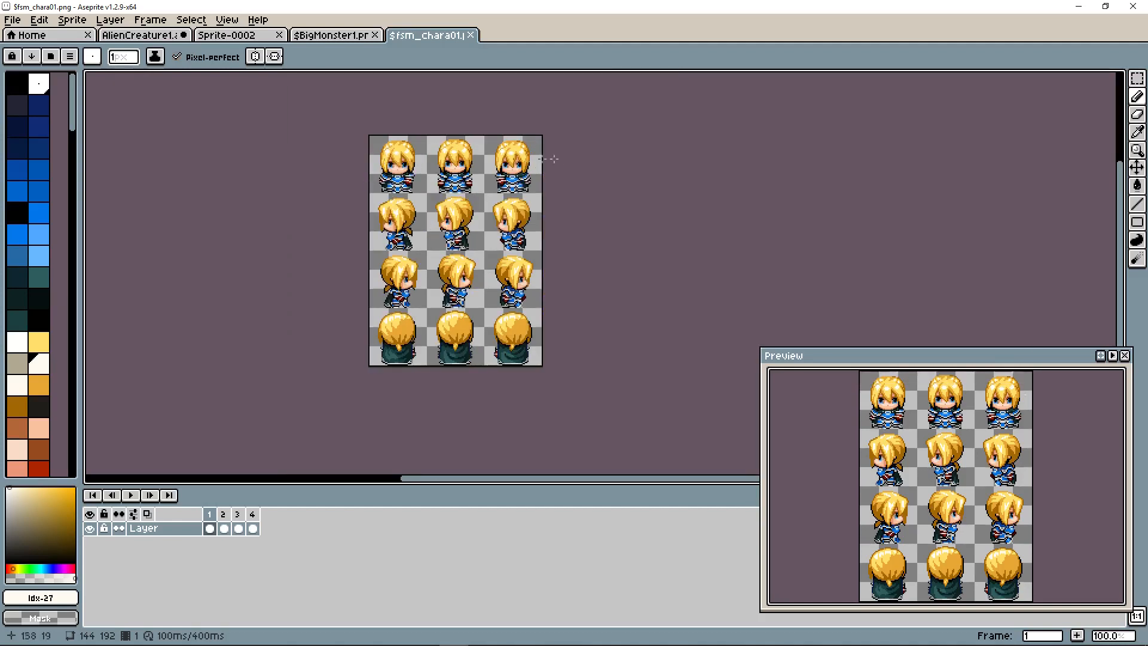
pyautogui.moveTo(402, 212)
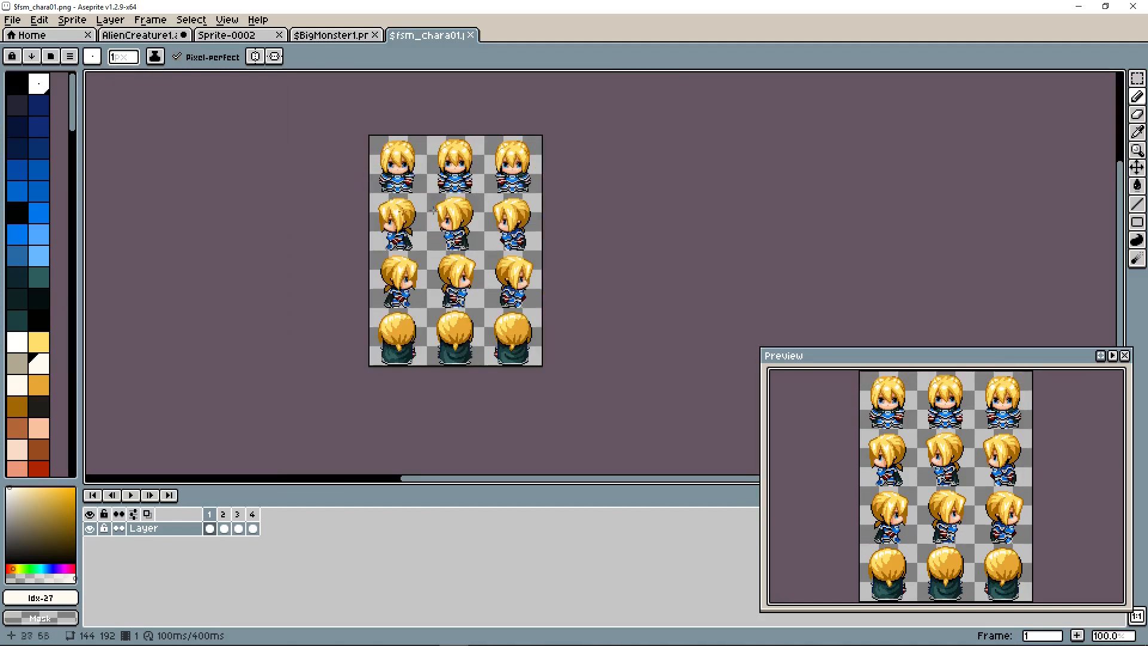
pyautogui.moveTo(421, 101)
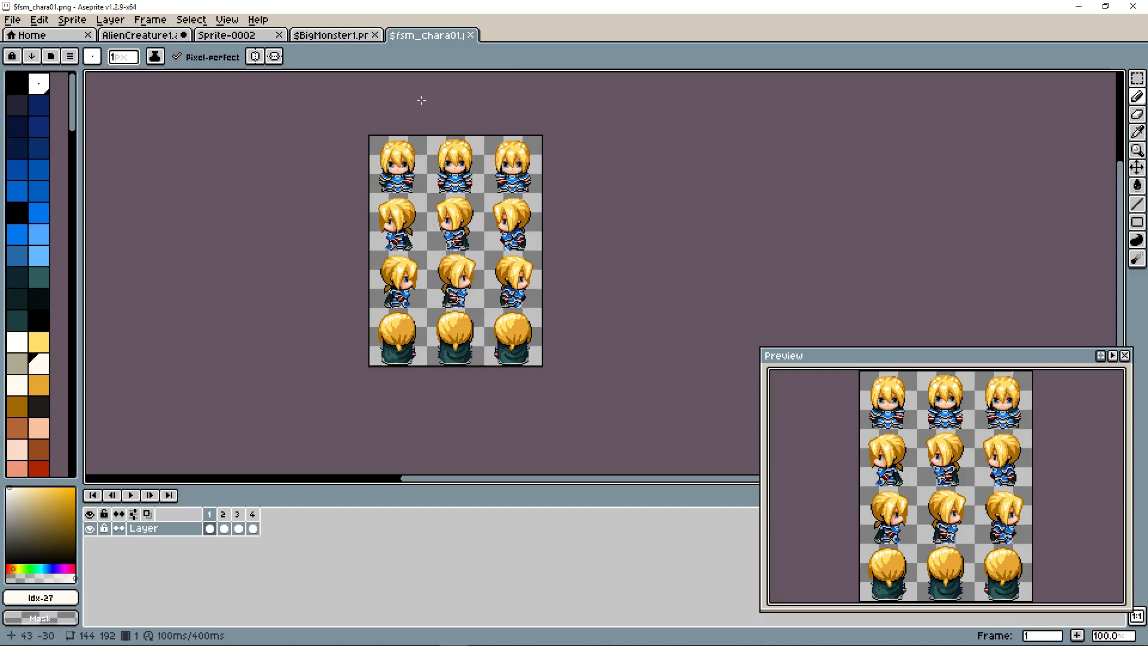
pyautogui.moveTo(381, 273)
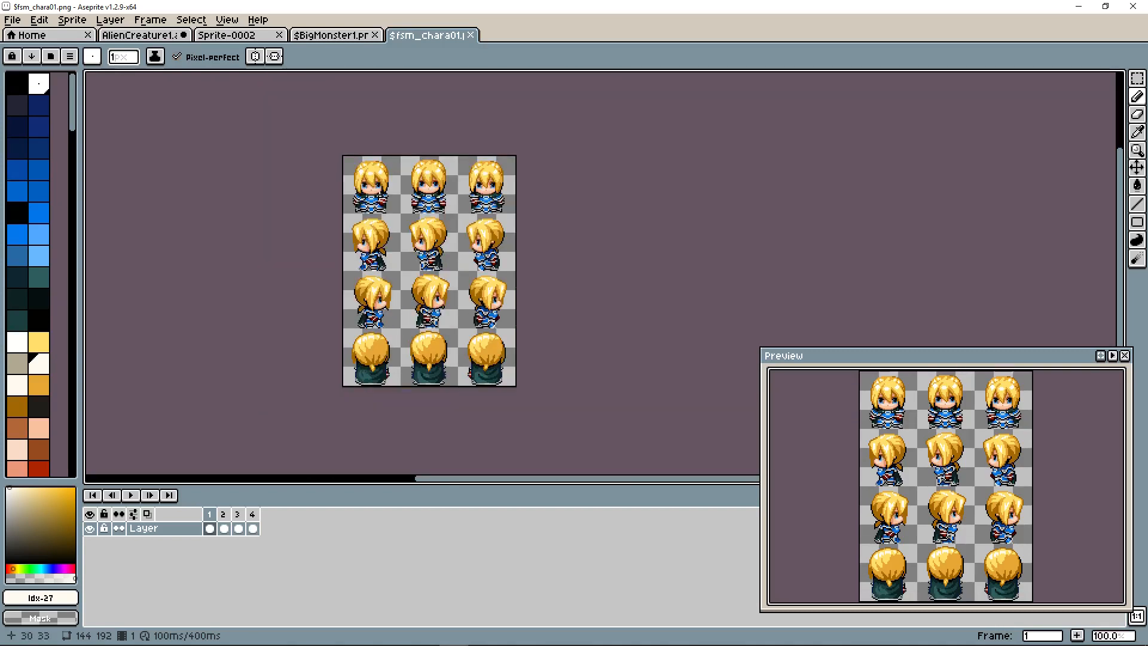
pyautogui.moveTo(376, 346)
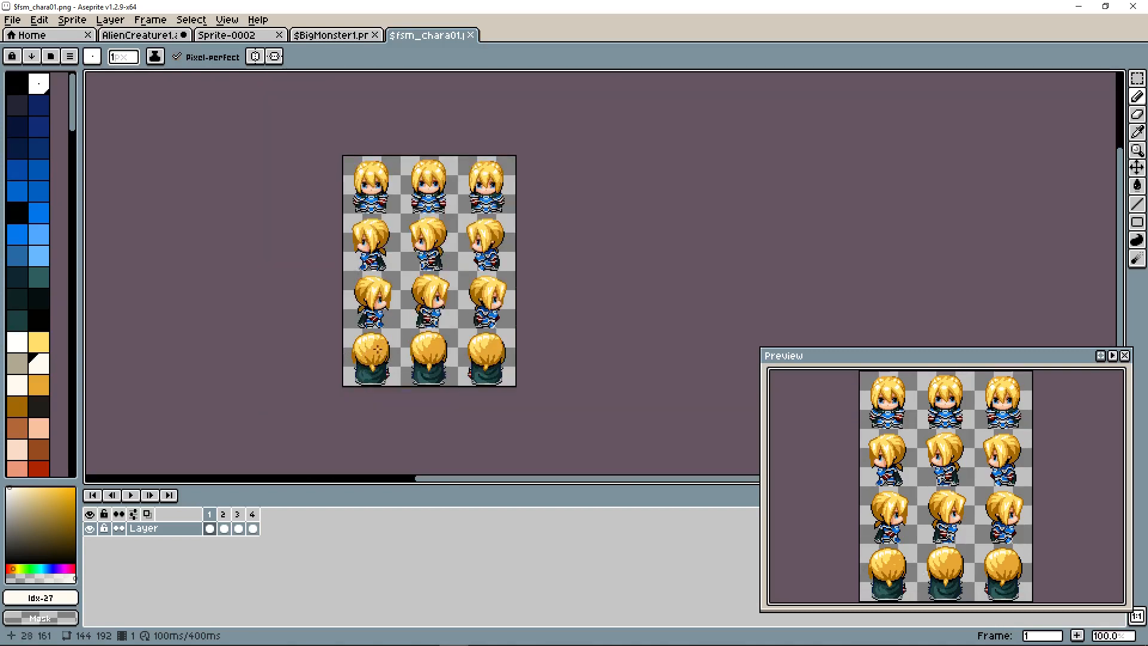
pyautogui.moveTo(407, 313)
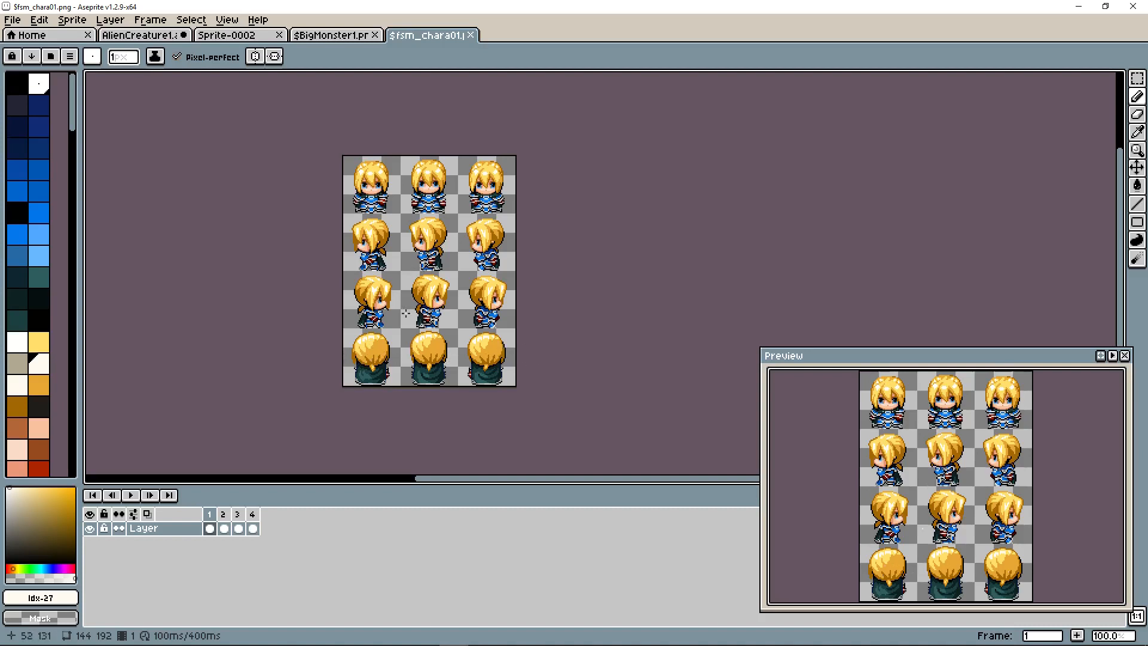
pyautogui.moveTo(565, 361)
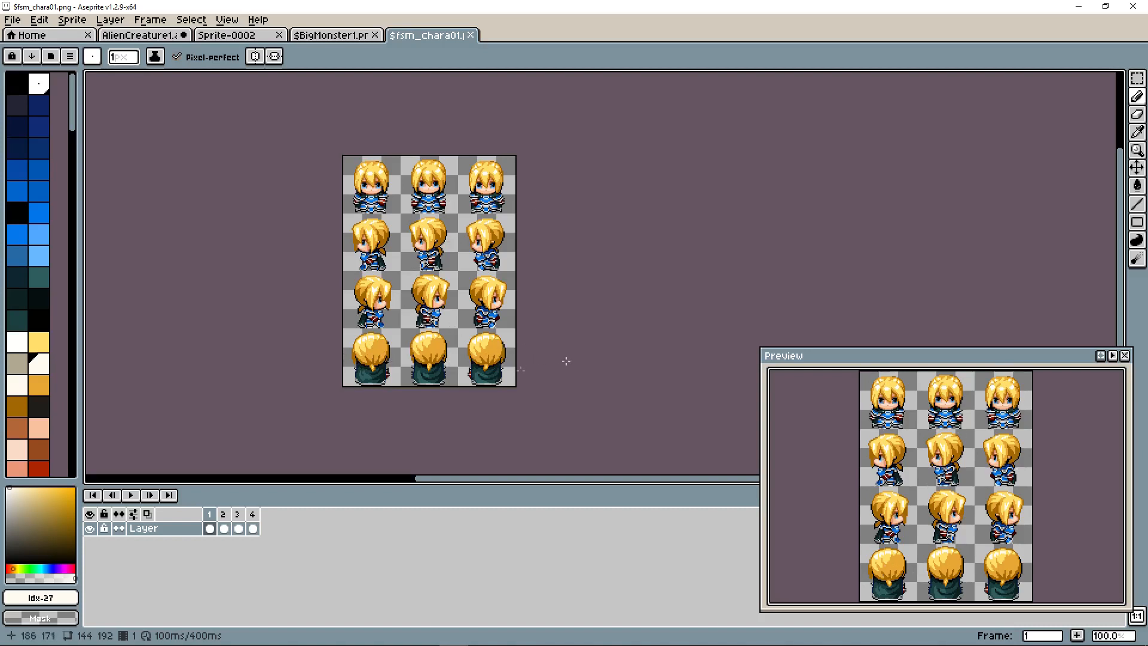
pyautogui.moveTo(343, 216)
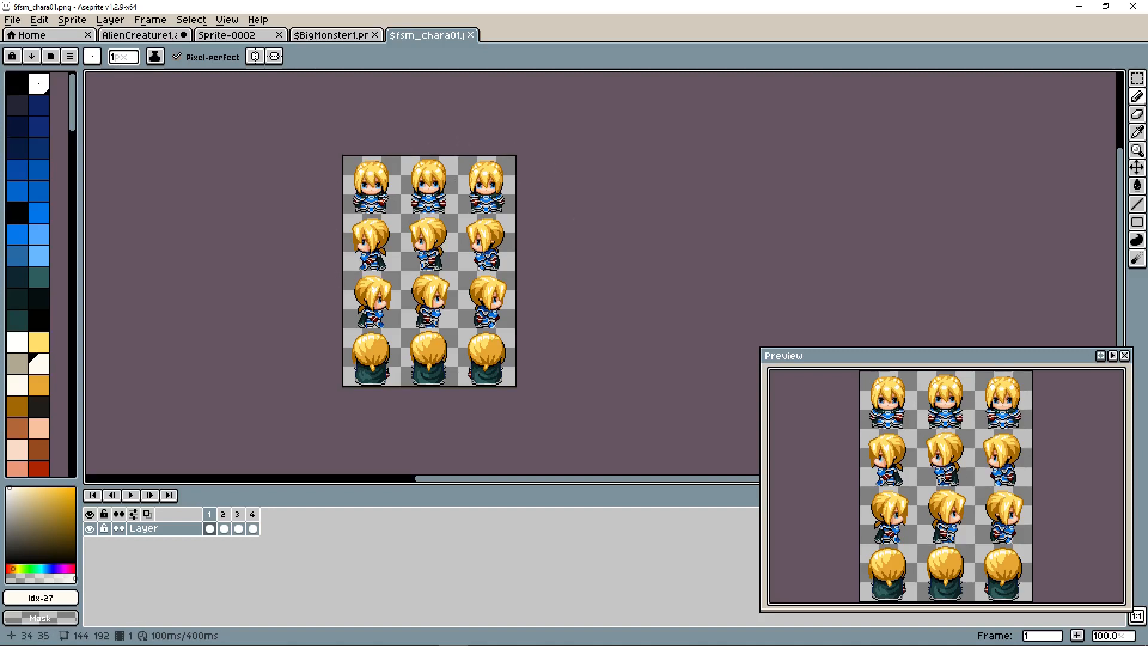
pyautogui.moveTo(446, 230)
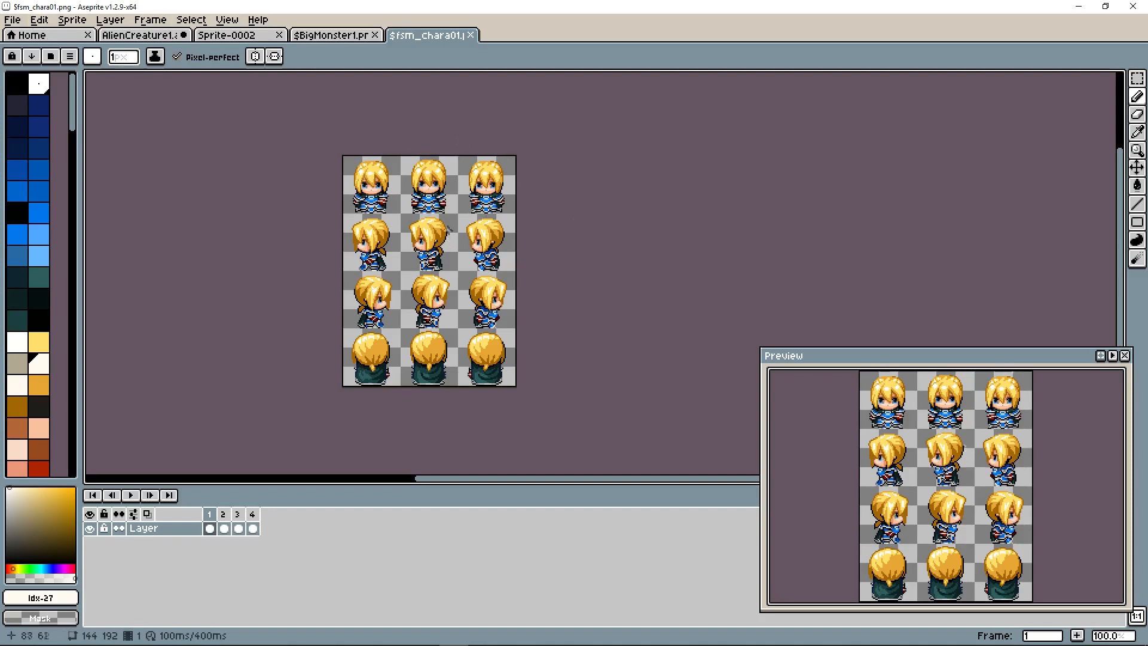
pyautogui.moveTo(242, 107)
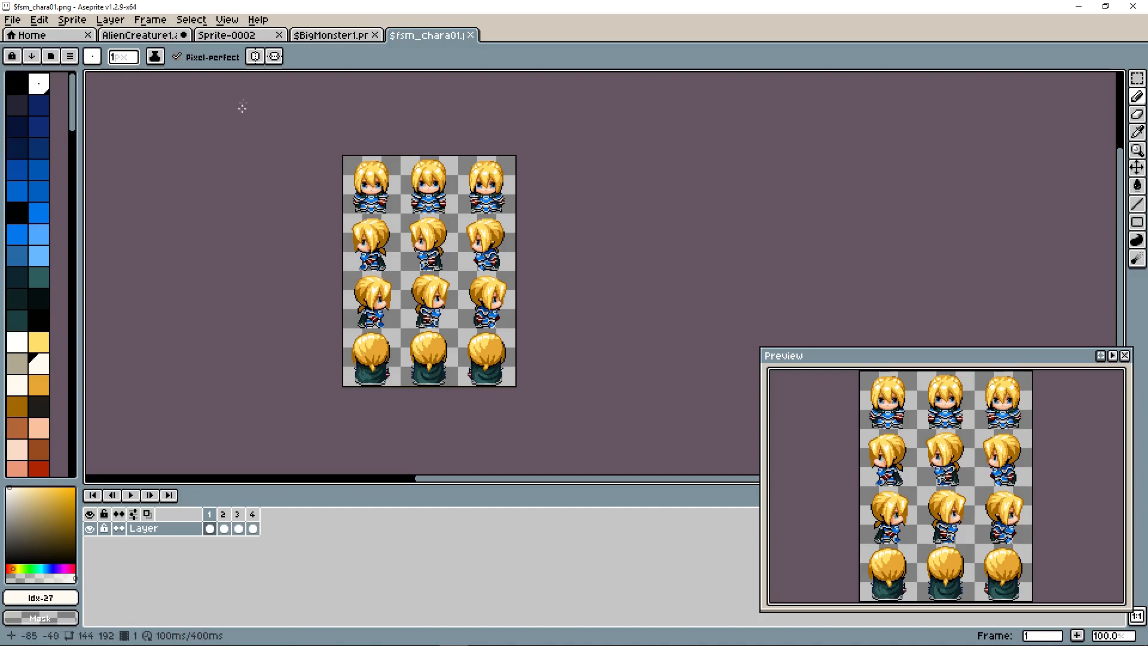
pyautogui.moveTo(388, 169)
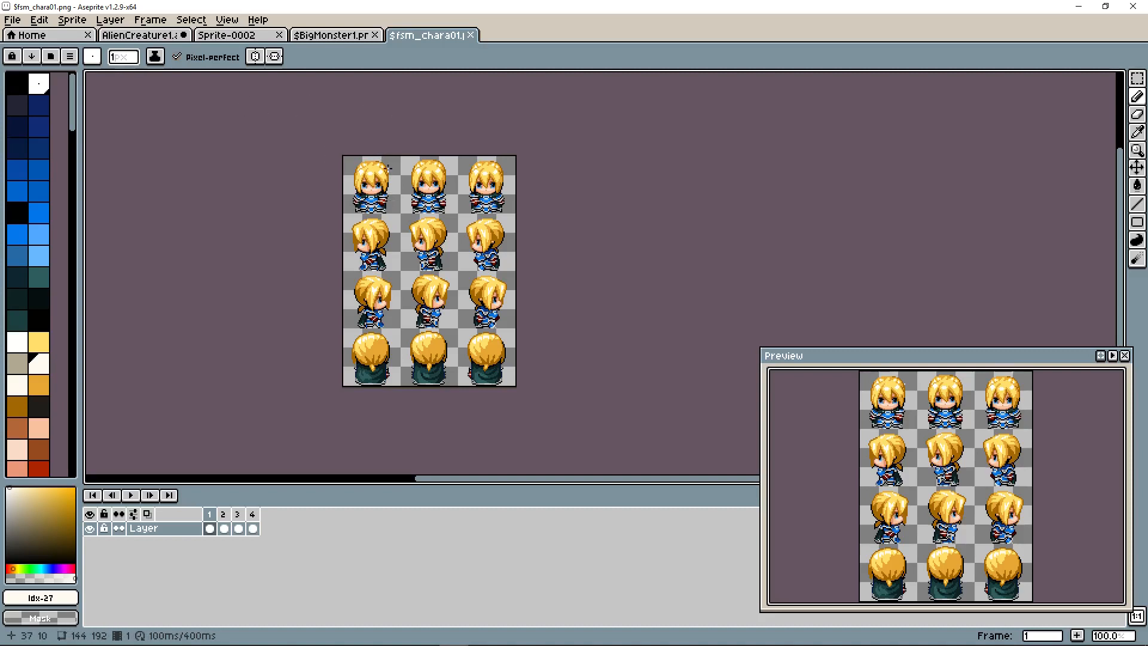
pyautogui.moveTo(327, 218)
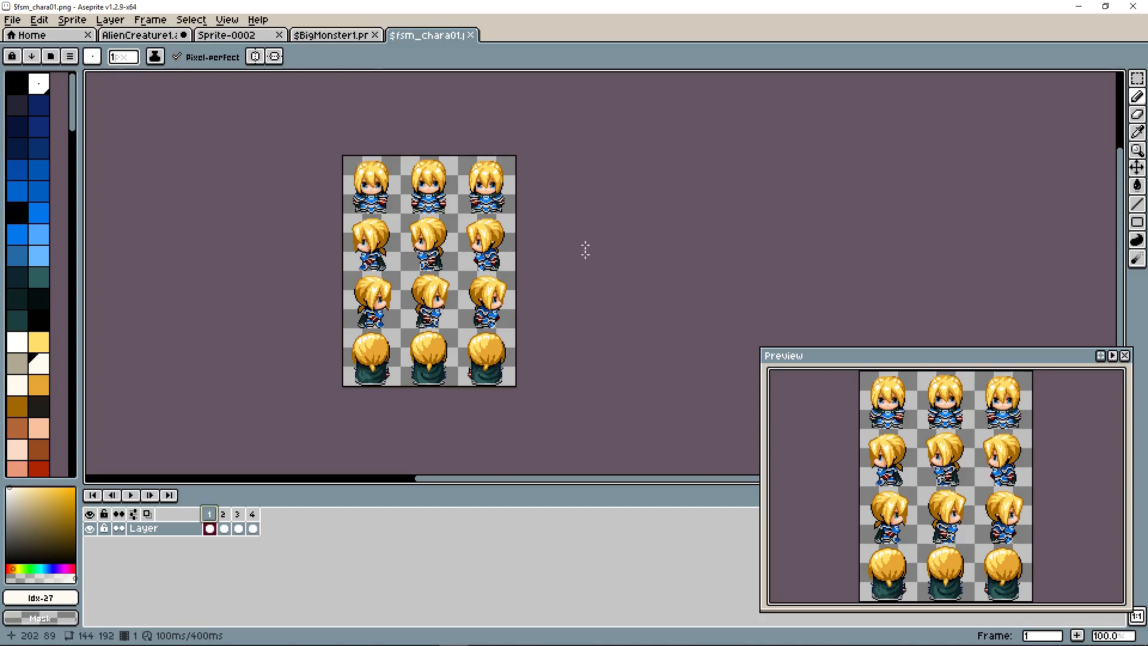
pyautogui.moveTo(583, 149)
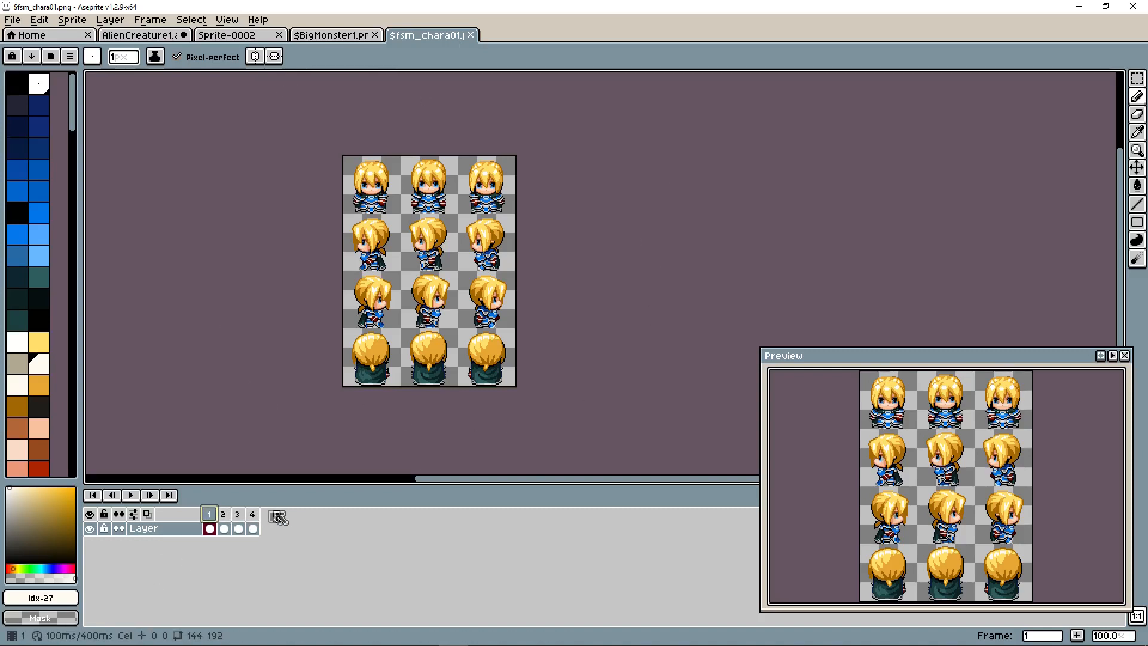
# Create blank 48×72 transparent Sprite-0003, then glance at the character sheet for reference.
pyautogui.click(12, 20)
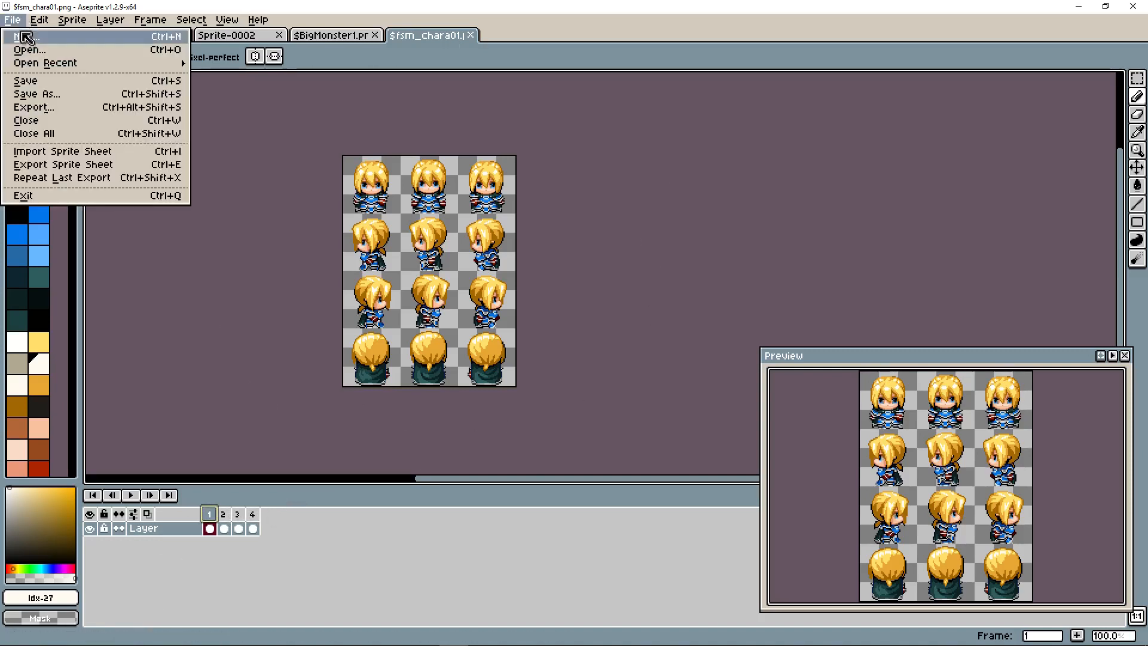
pyautogui.click(25, 36)
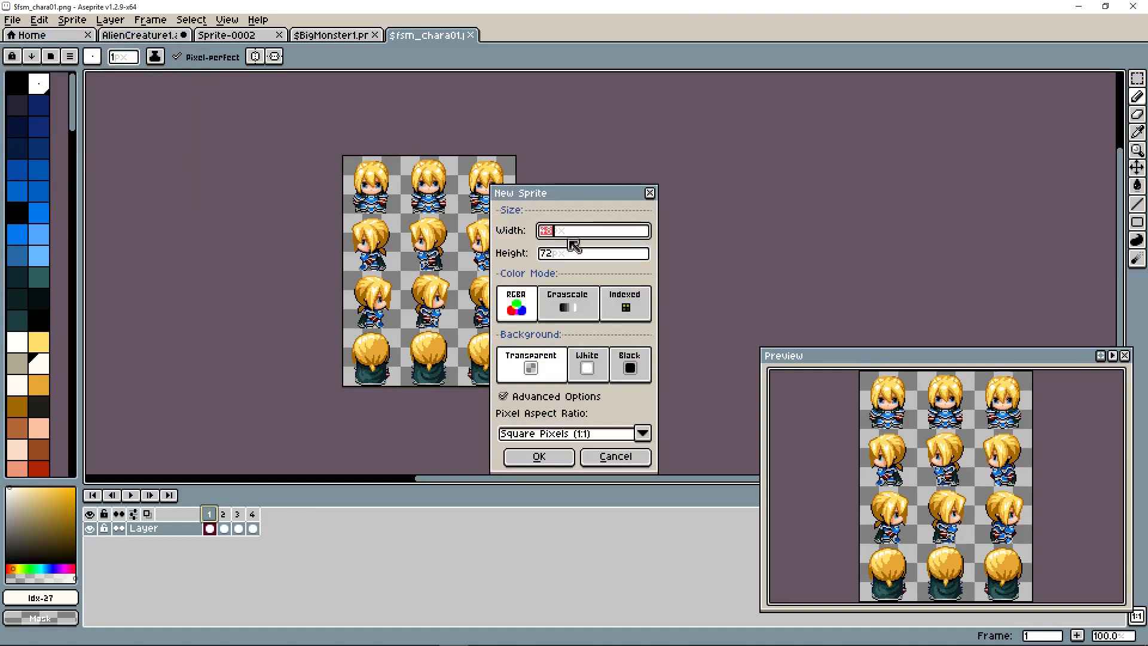
pyautogui.moveTo(538, 345)
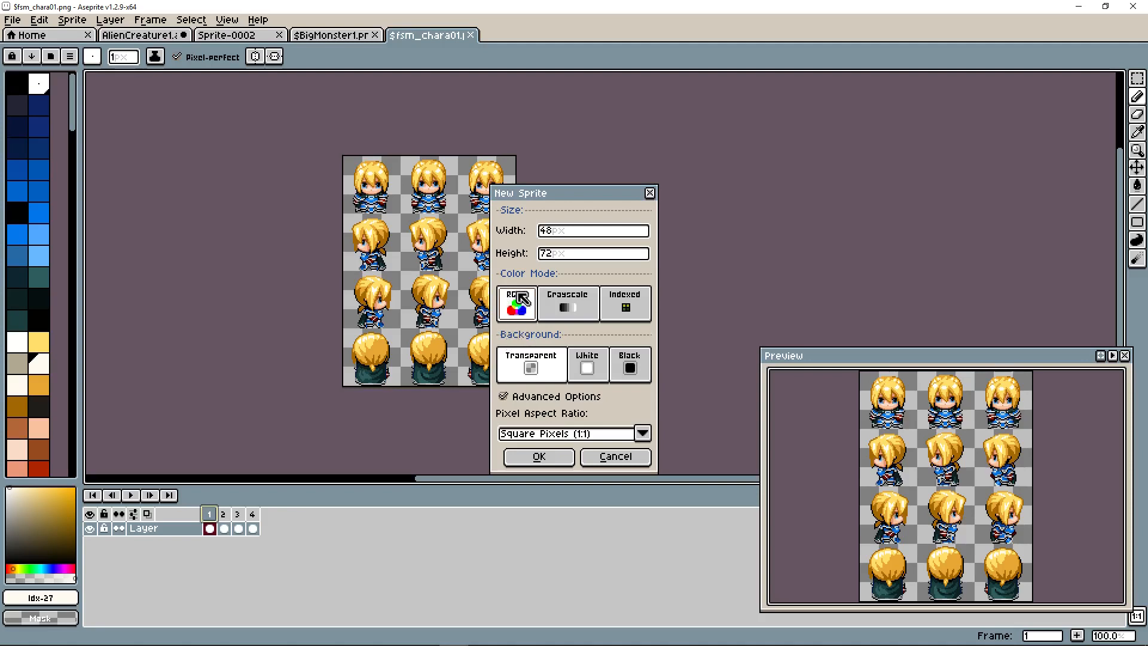
pyautogui.moveTo(540, 372)
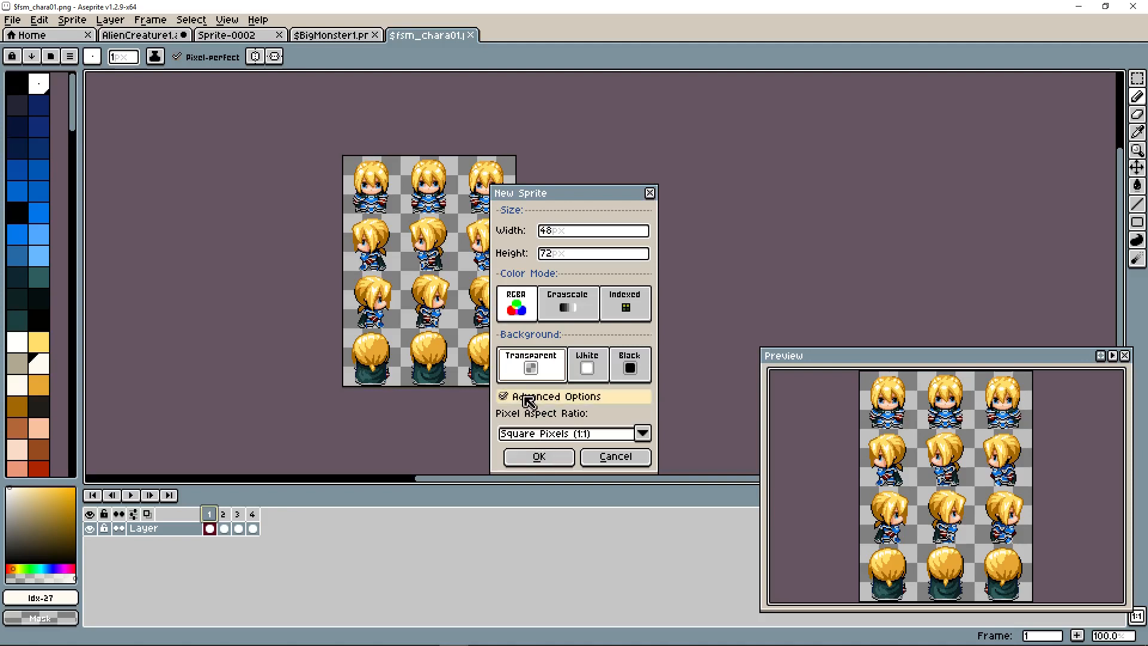
pyautogui.click(538, 456)
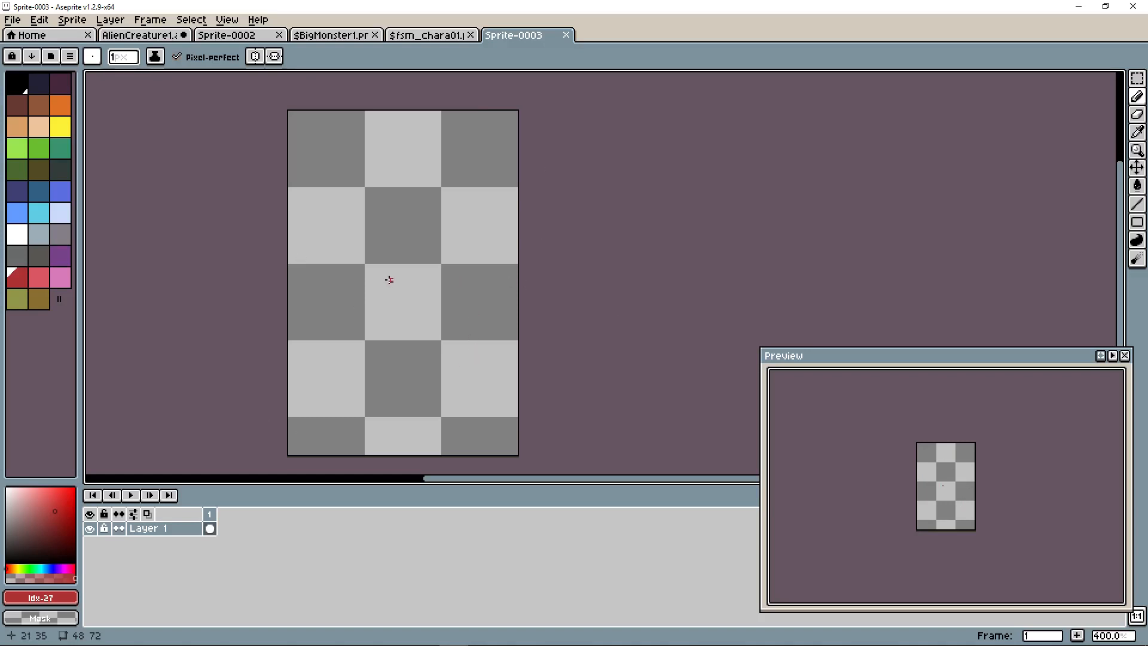
pyautogui.click(429, 34)
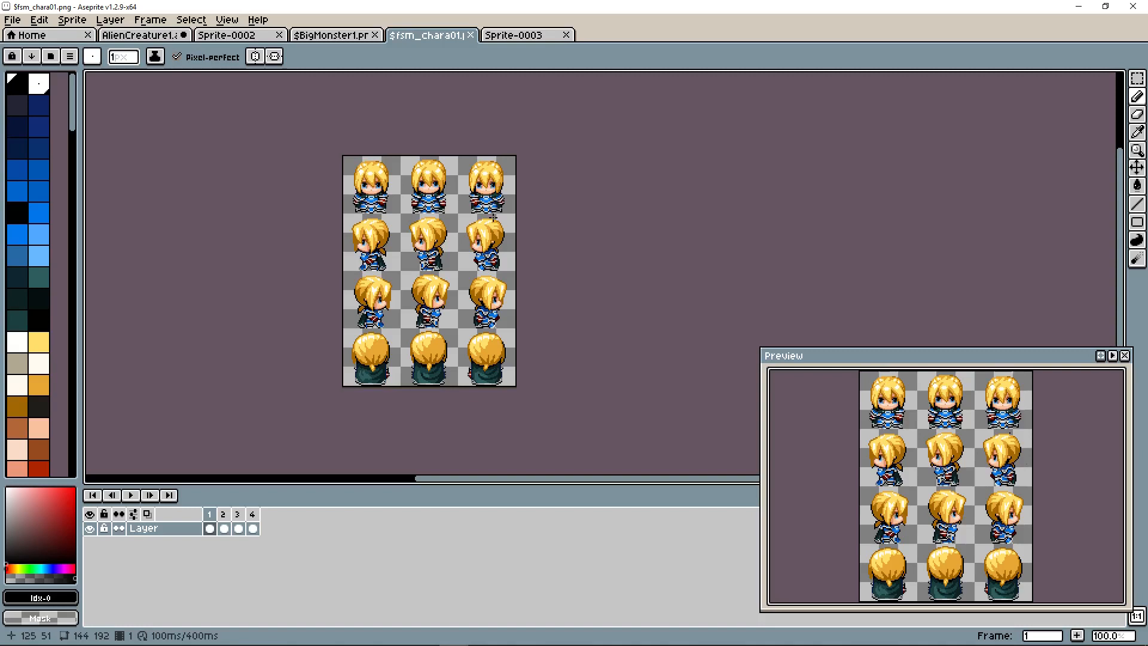
pyautogui.moveTo(352, 166)
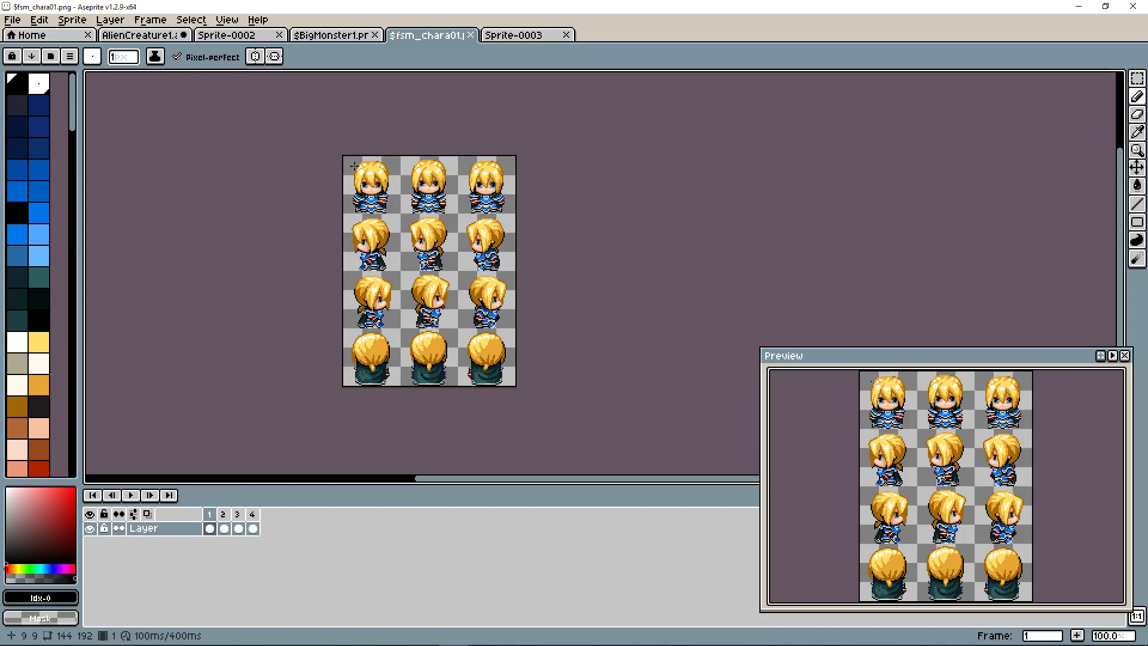
# Return to Sprite-0003 and draw a black downward arrow with a long shaft.
pyautogui.click(515, 35)
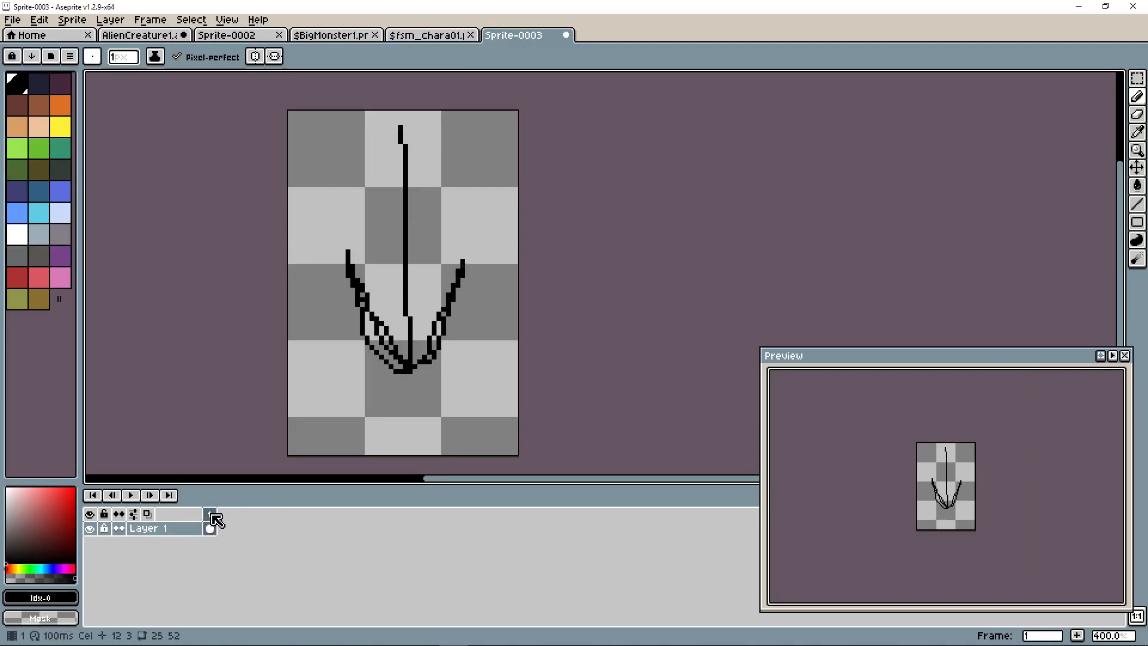
# Add frames 2 and 3 with the down arrow, shifting it lower in later frames.
pyautogui.click(212, 519)
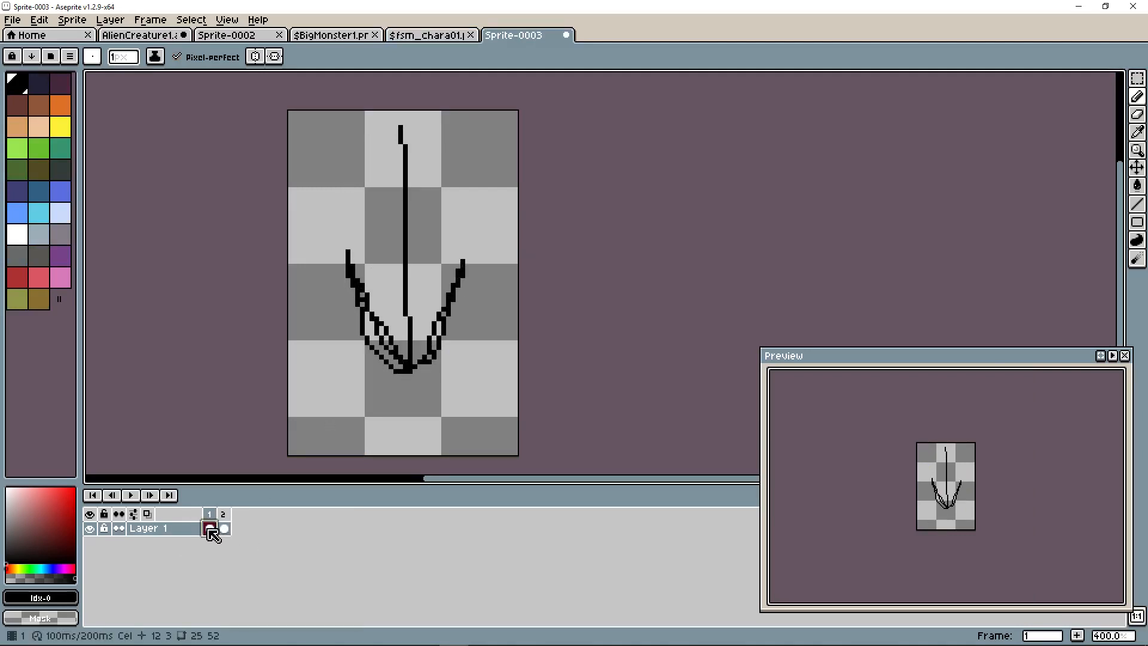
pyautogui.click(223, 514)
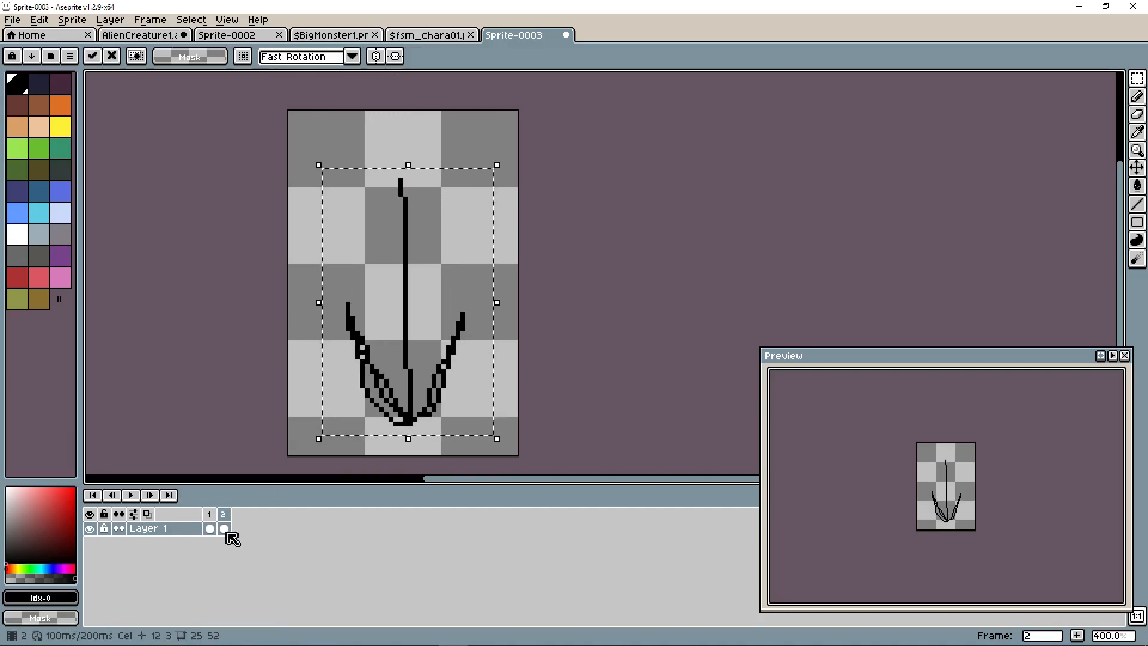
pyautogui.rightClick(224, 514)
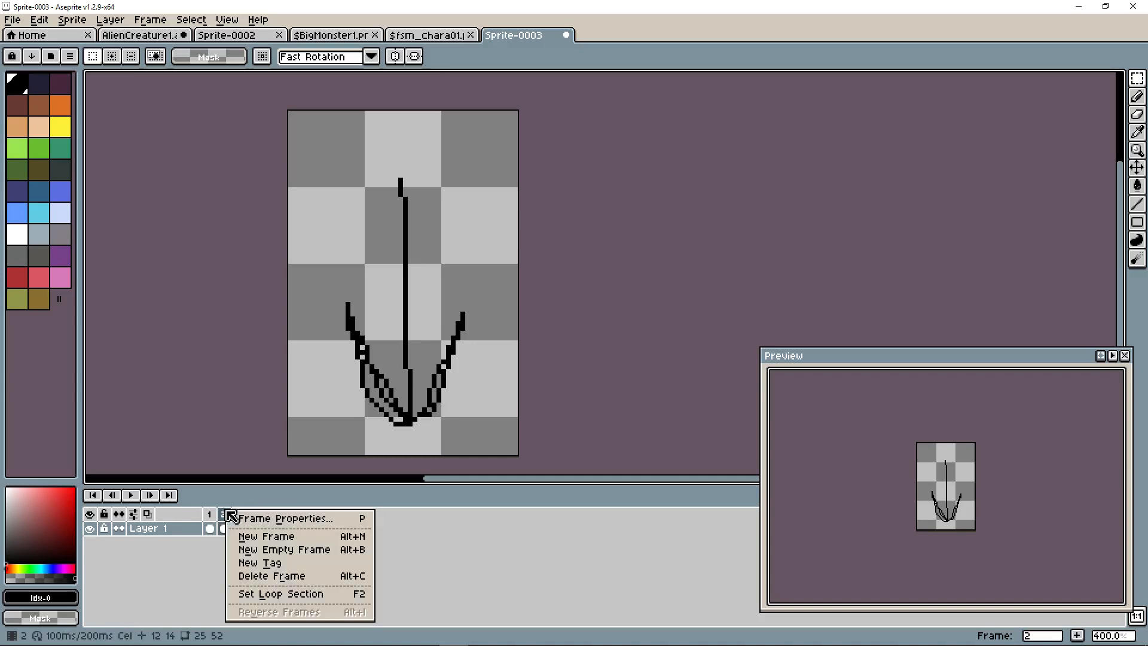
pyautogui.click(265, 535)
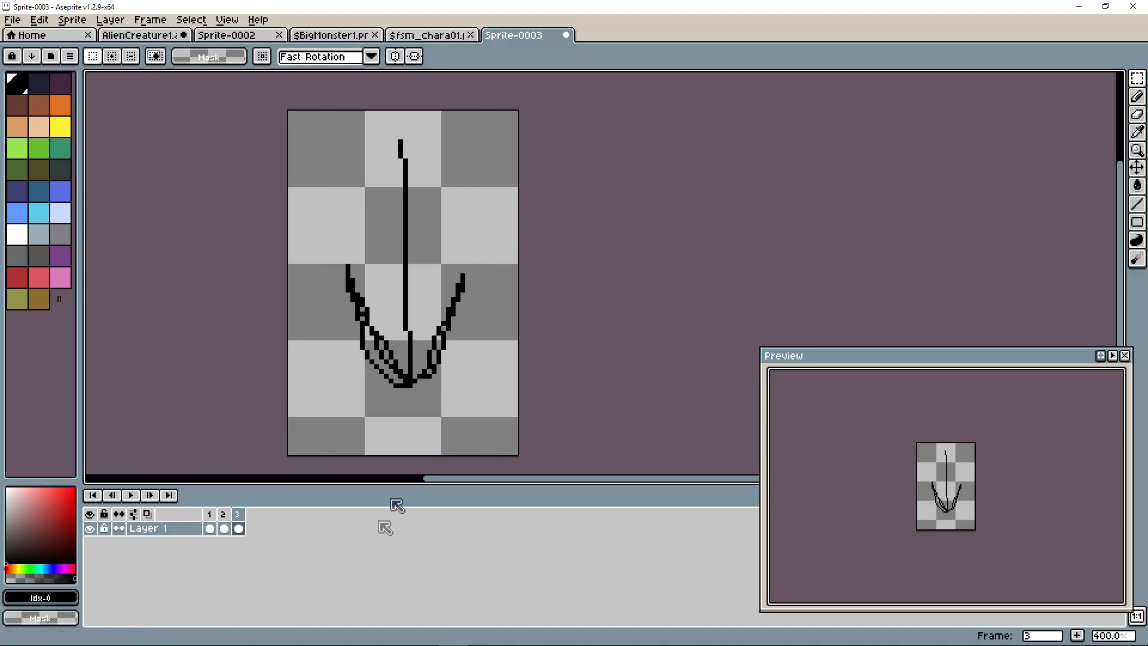
# Build left-pointing arrow frames 4–6, checking the character sheet's poses for reference.
pyautogui.click(428, 34)
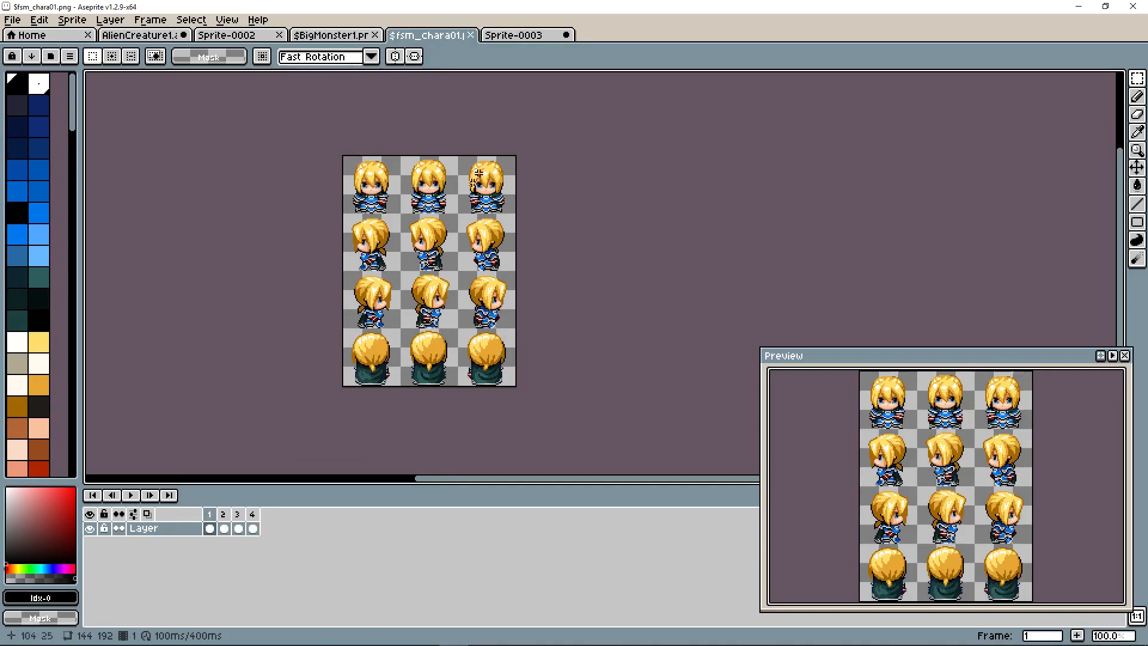
pyautogui.click(516, 34)
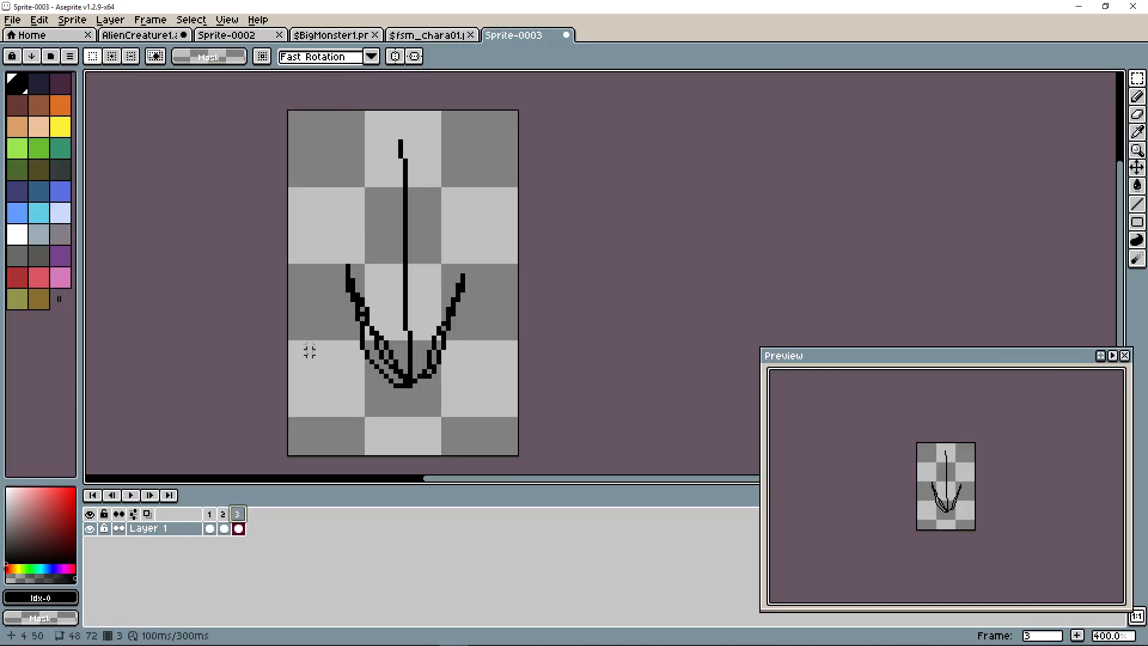
pyautogui.click(428, 35)
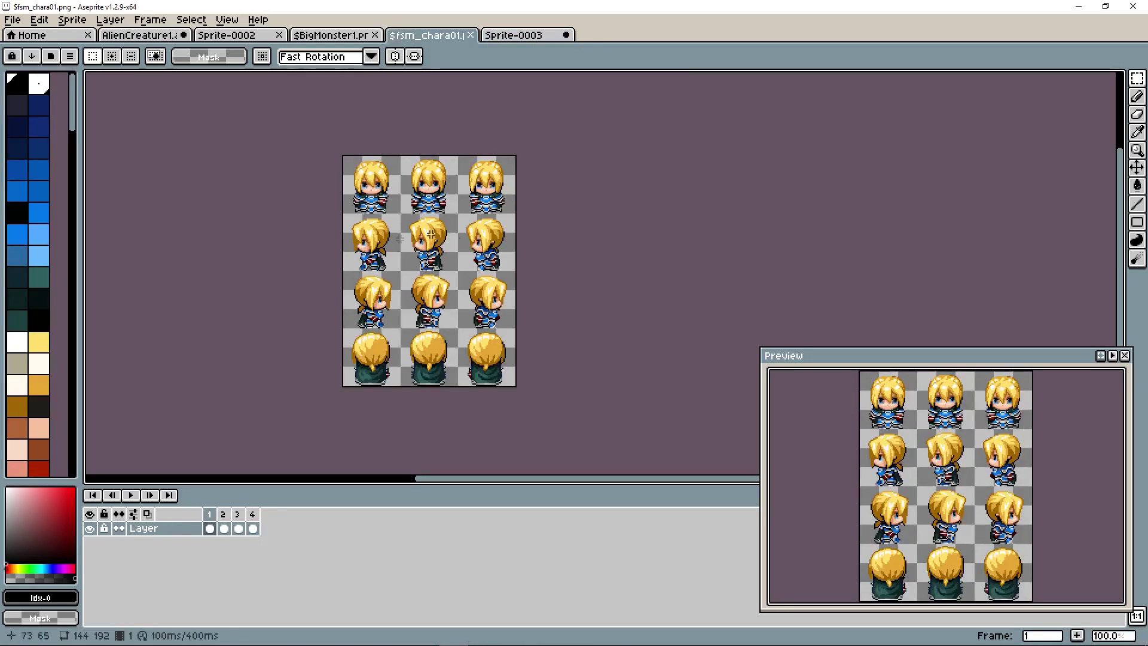
pyautogui.moveTo(350, 242)
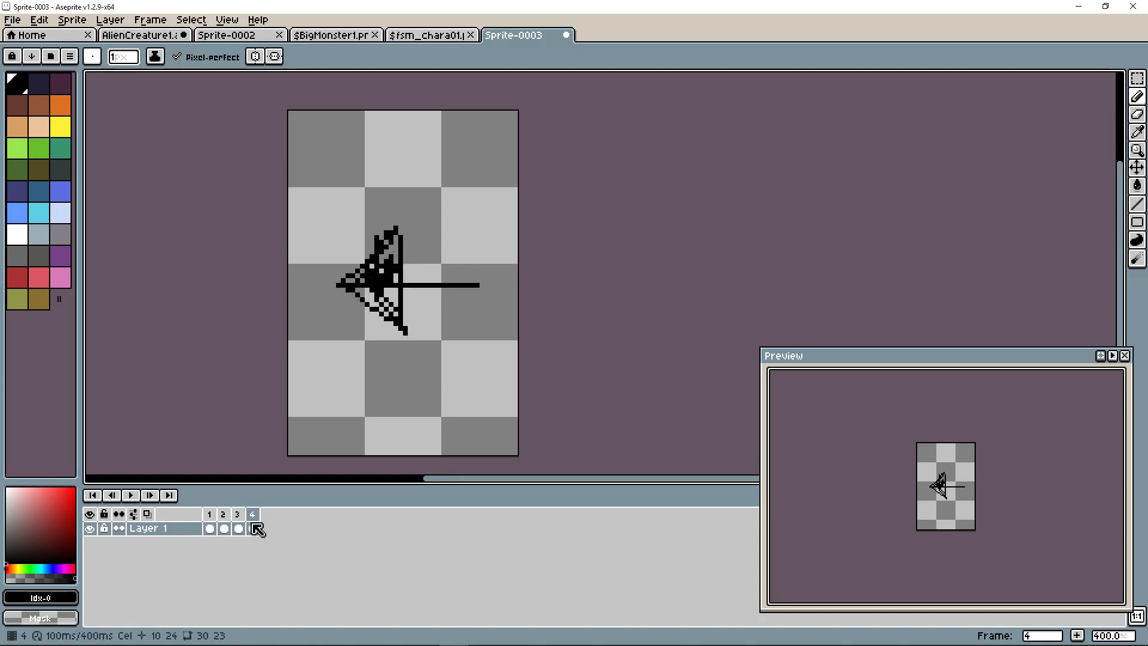
pyautogui.click(255, 513)
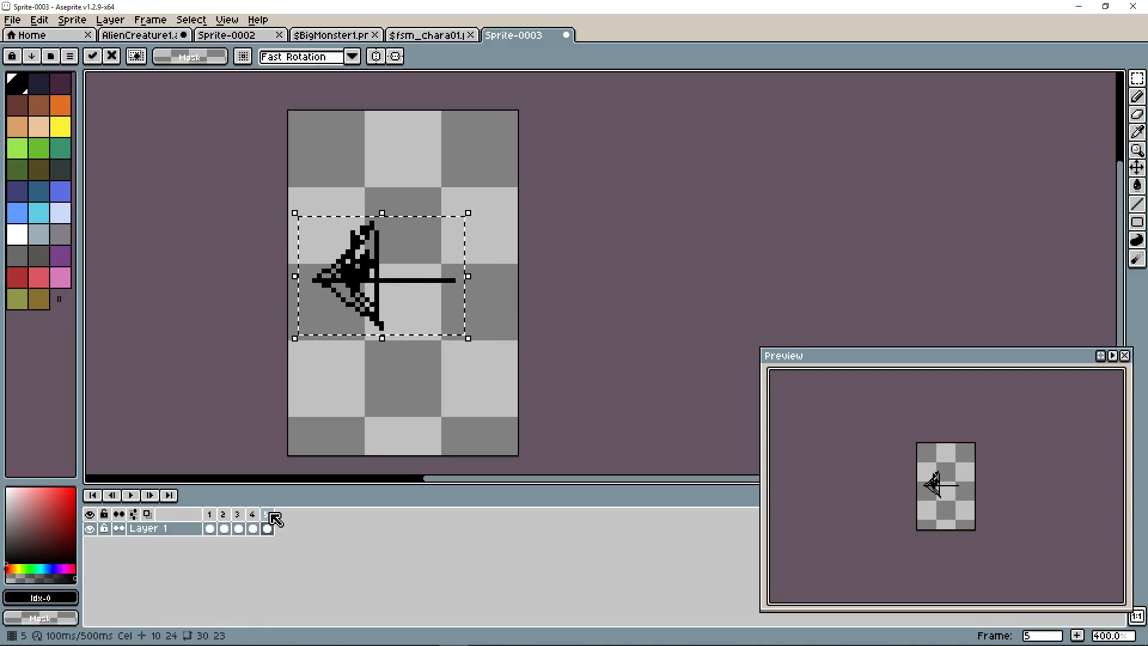
pyautogui.click(279, 514)
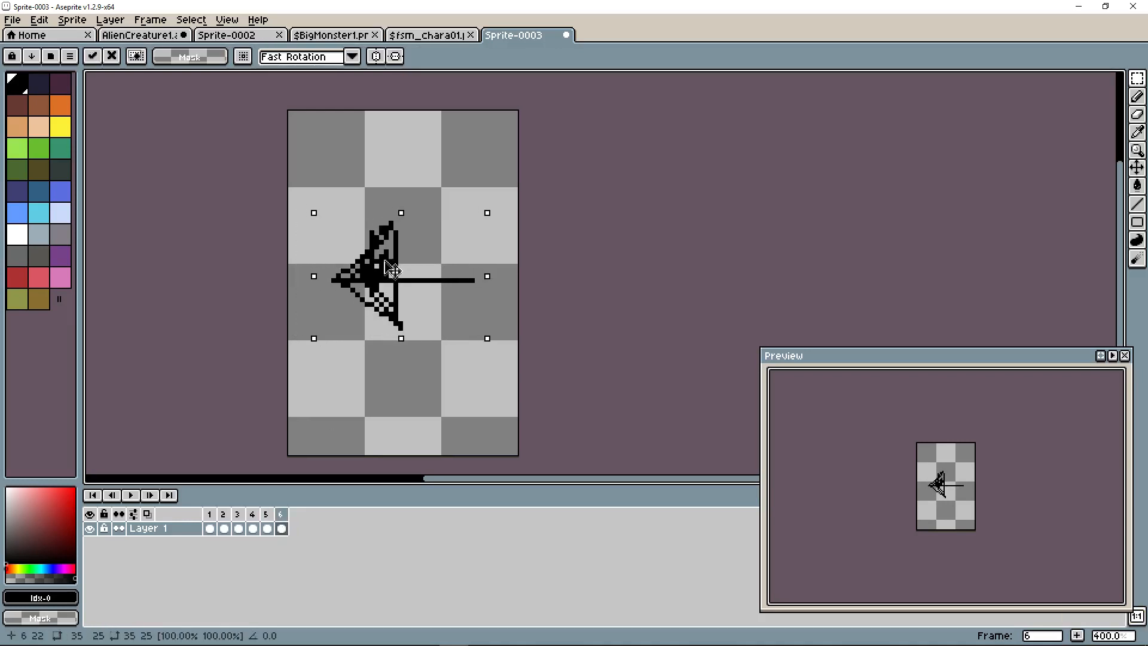
pyautogui.click(251, 515)
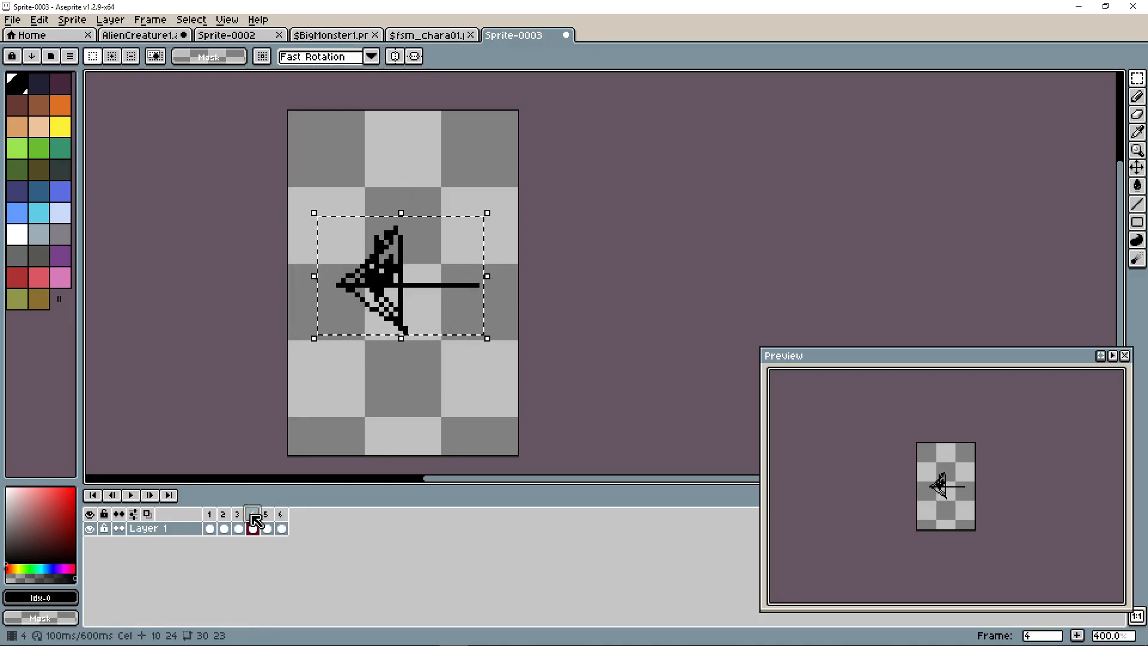
pyautogui.click(280, 513)
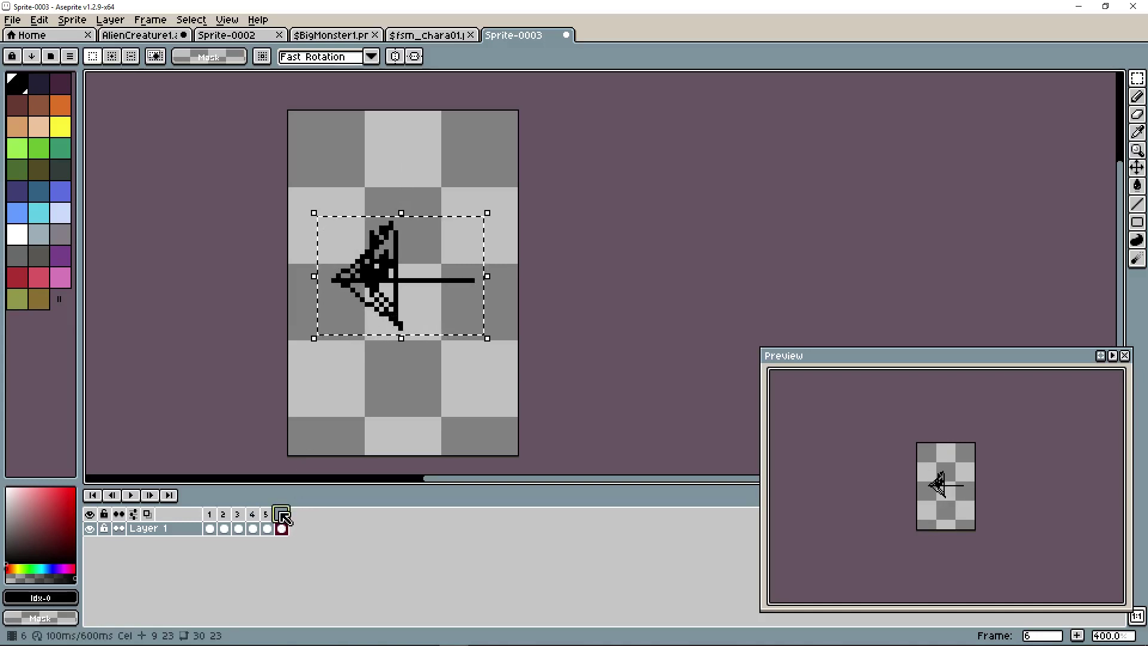
# Add right-pointing arrow frames 7–9 and review the earlier frames.
pyautogui.click(282, 514)
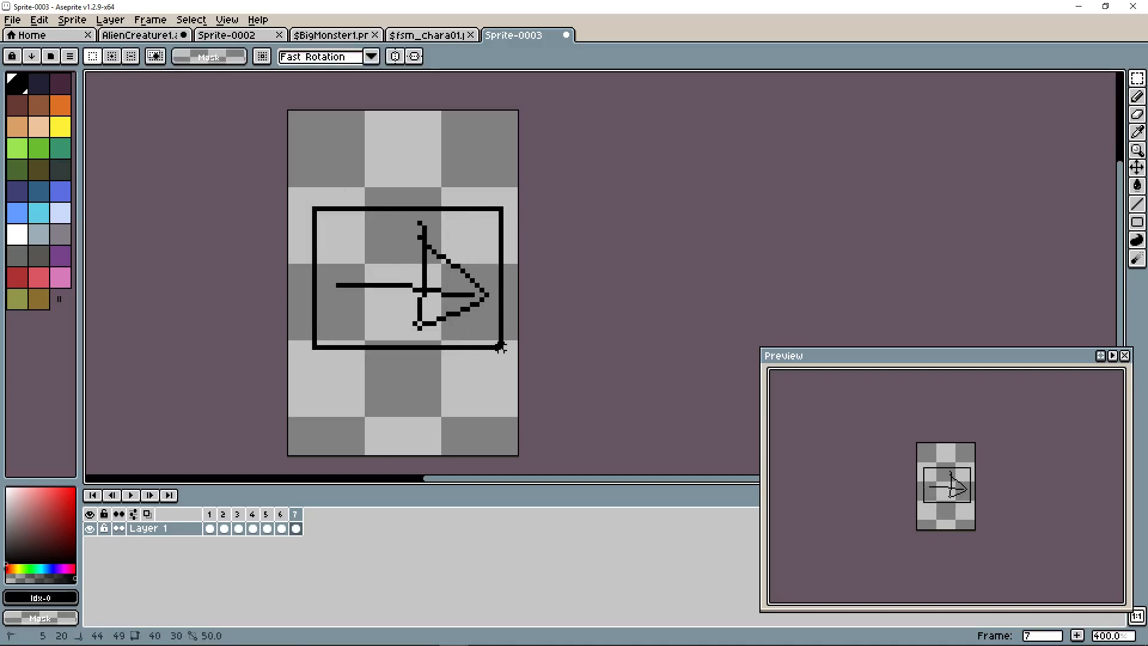
pyautogui.click(310, 518)
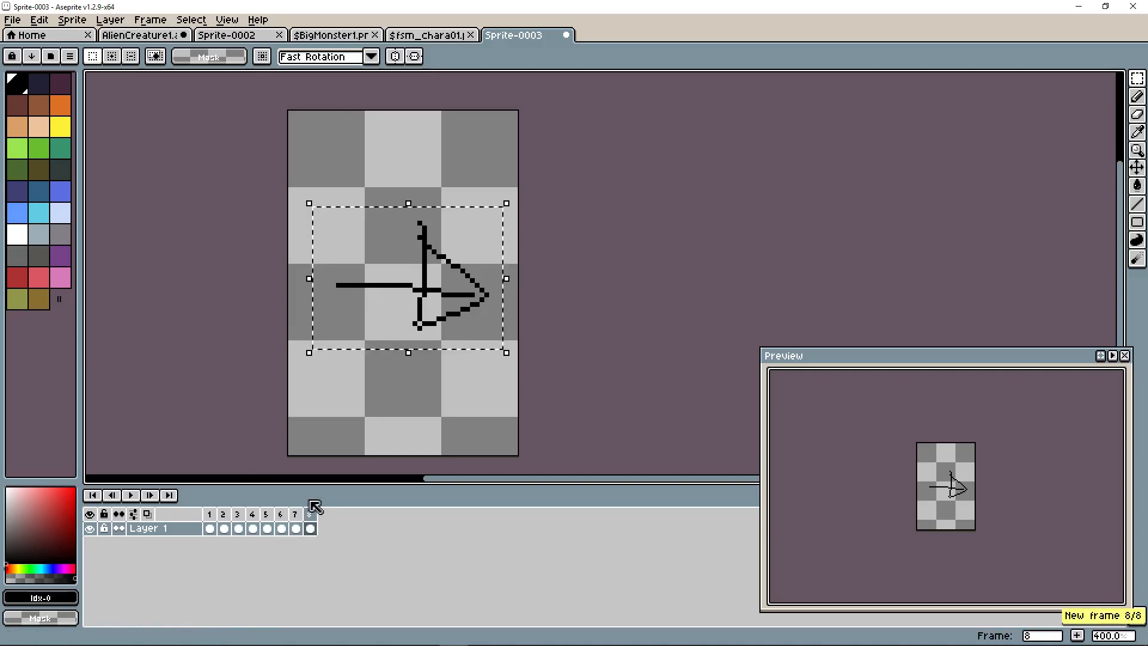
pyautogui.click(314, 506)
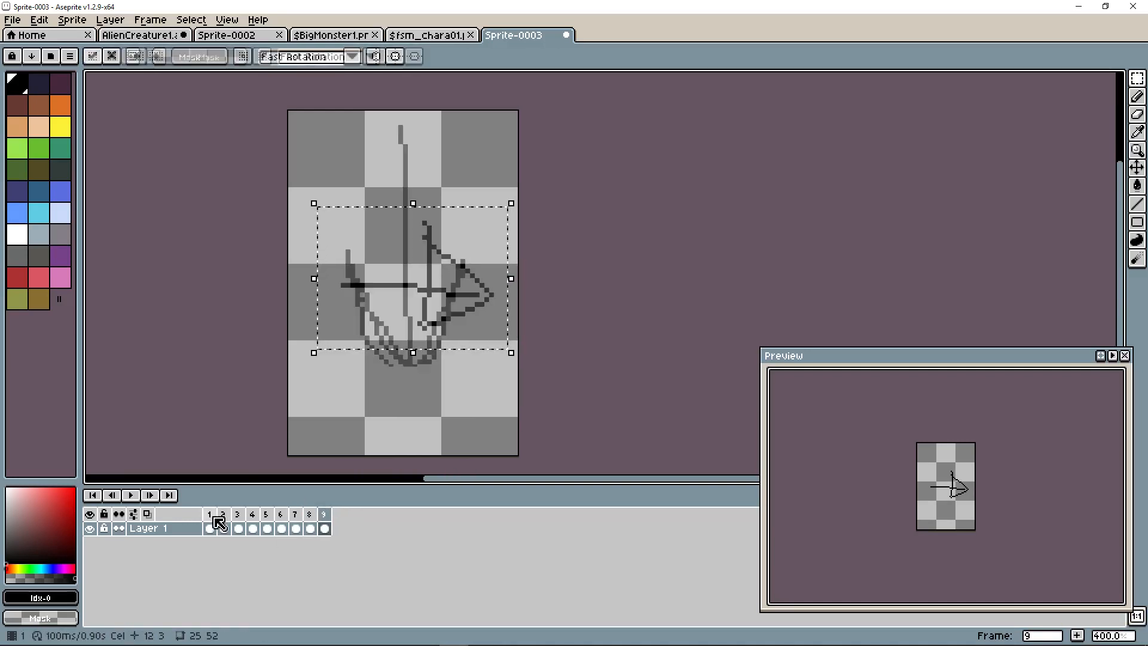
pyautogui.click(265, 514)
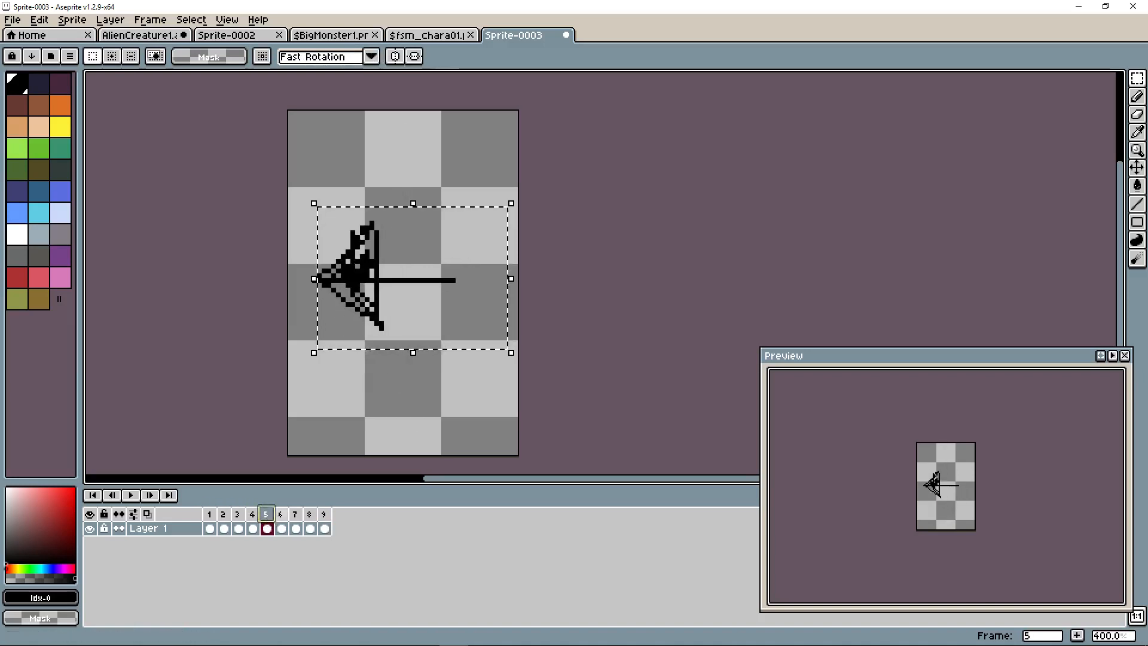
pyautogui.click(337, 514)
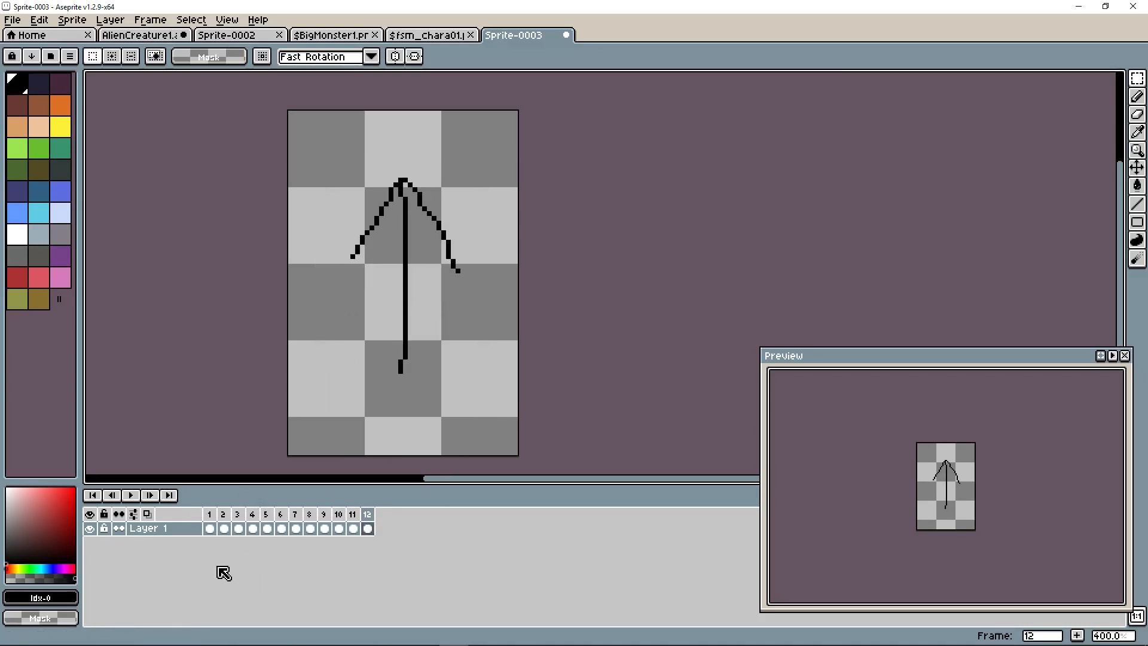
# Play back the twelve-frame arrow animation, return to frame 1, and start saving.
pyautogui.click(130, 495)
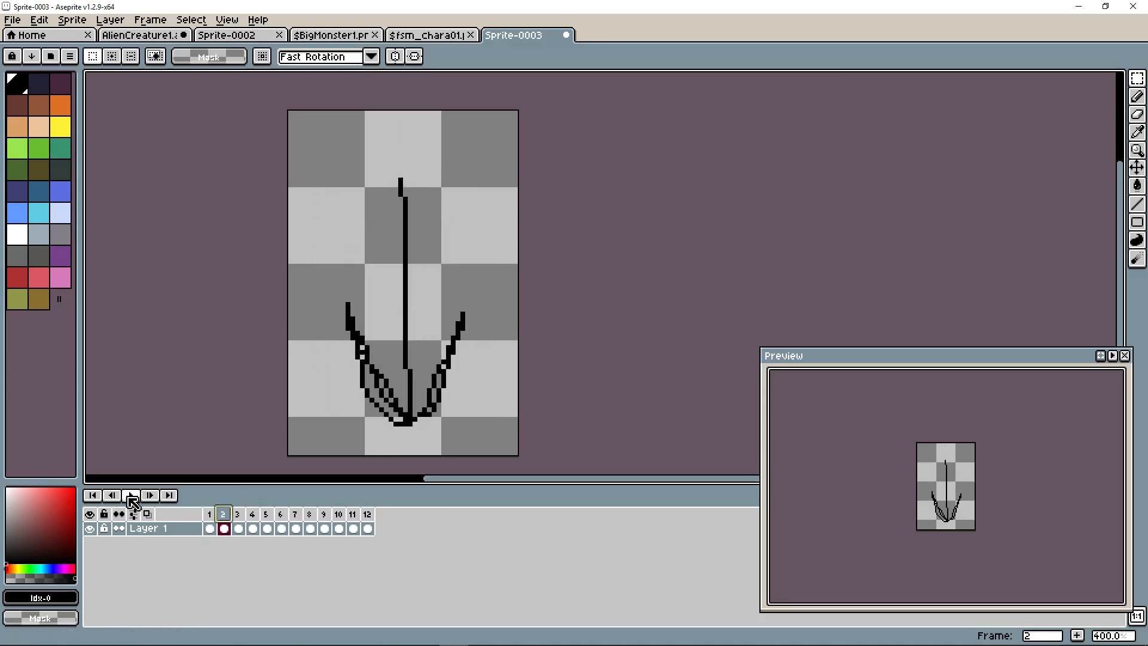
pyautogui.click(132, 496)
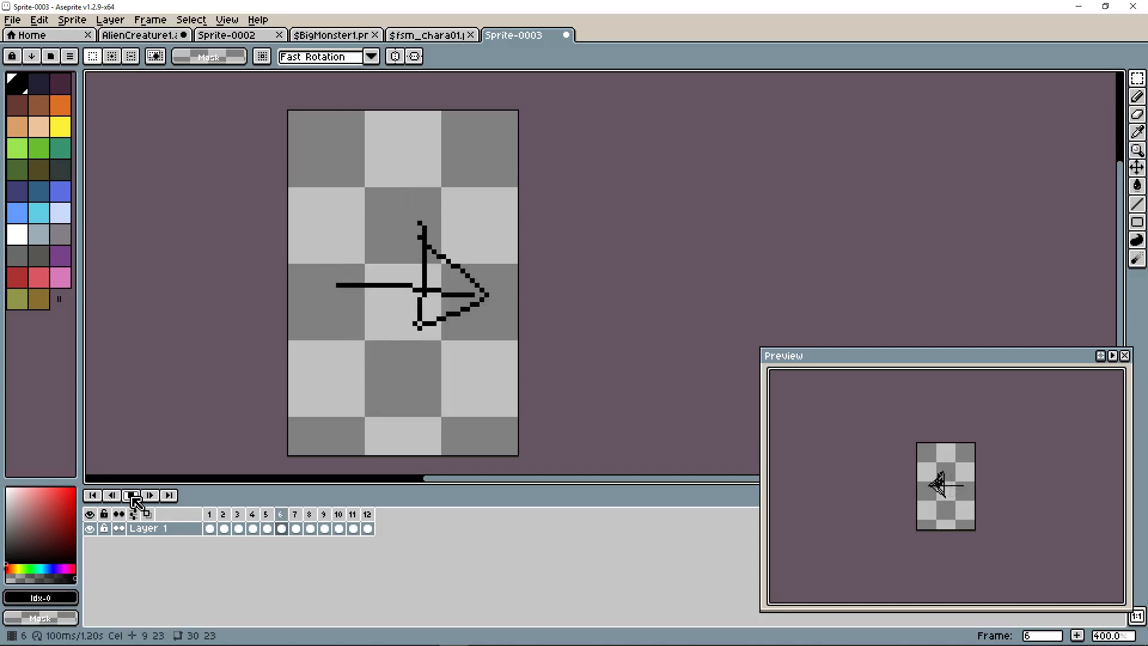
pyautogui.click(130, 496)
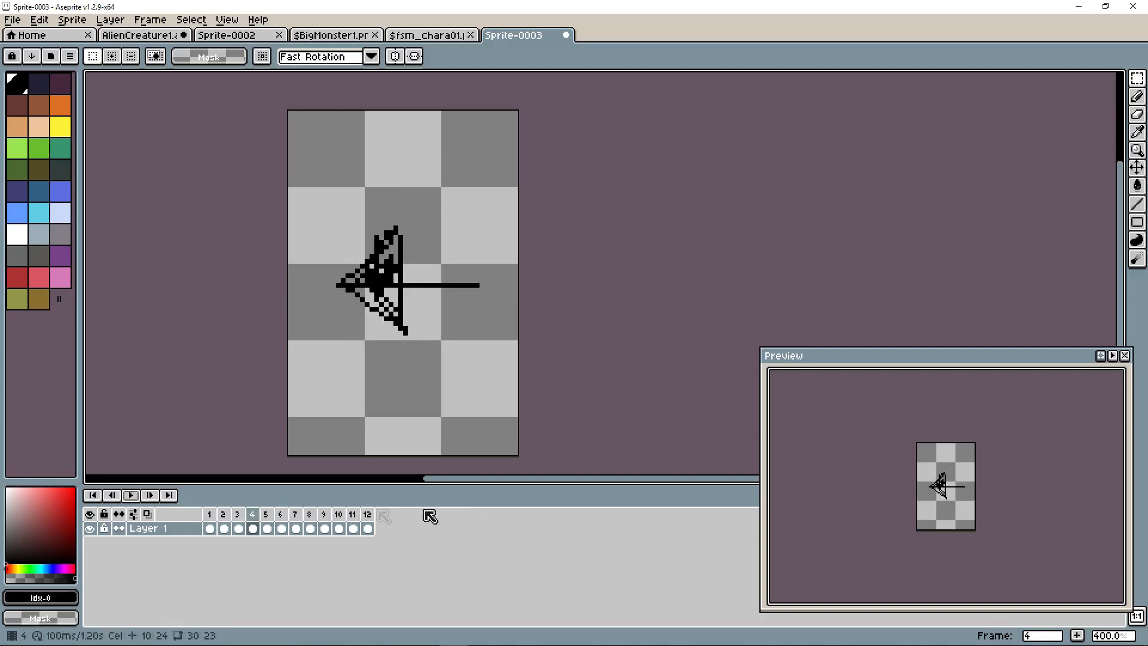
pyautogui.click(210, 515)
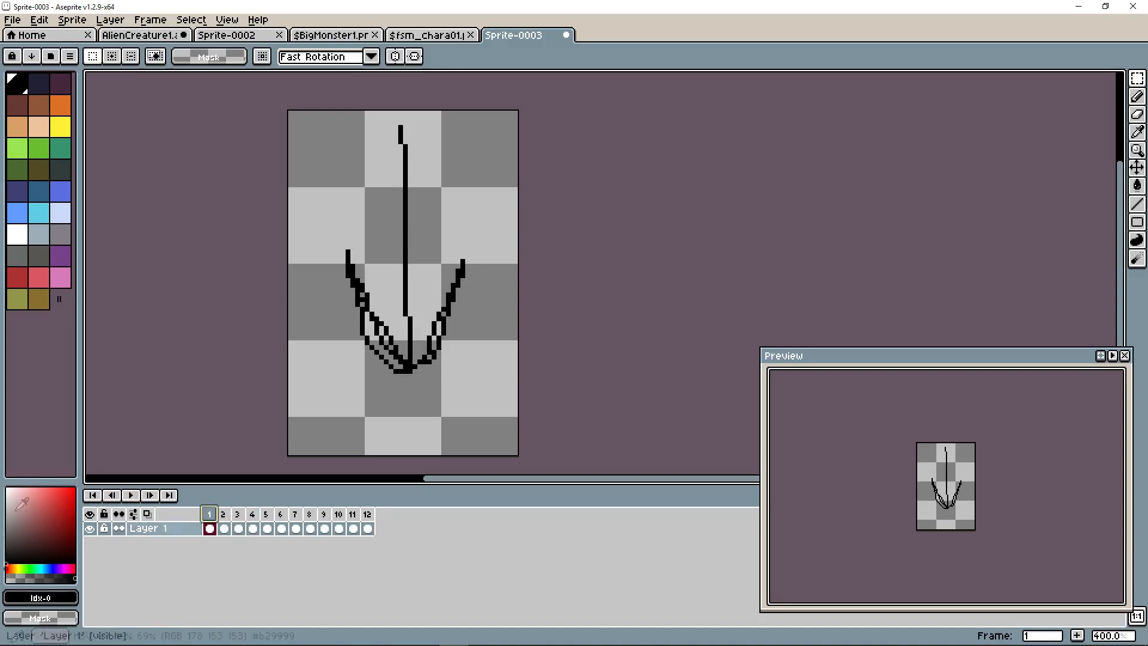
pyautogui.click(12, 20)
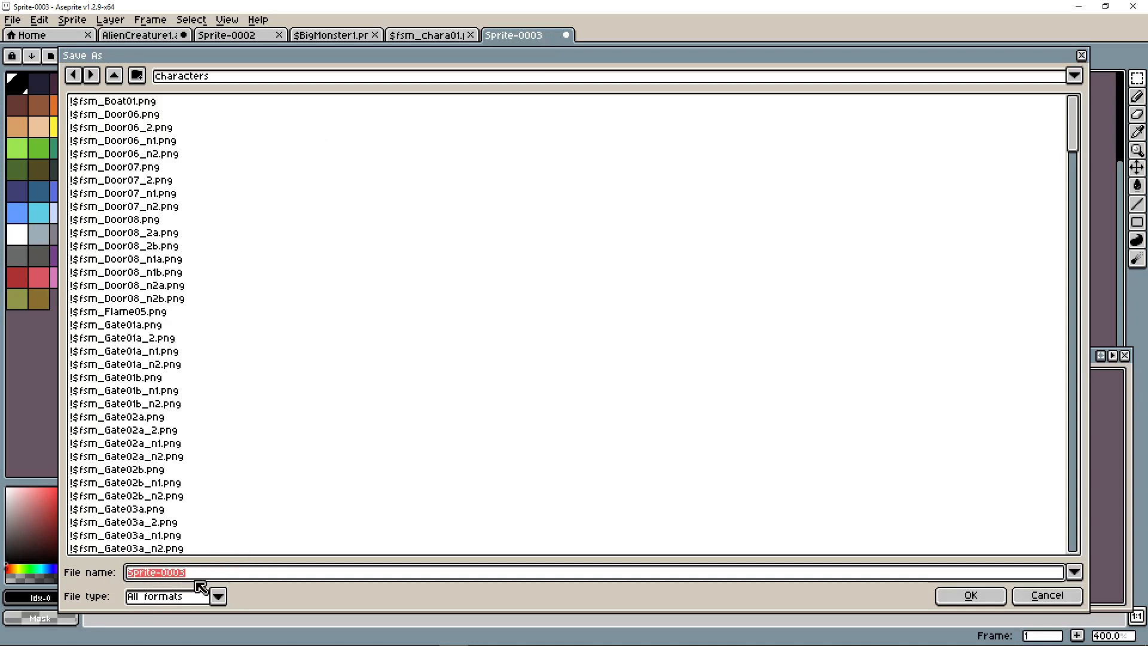
# Configure Export Sprite Sheet by rows with 3 columns at 144×288, then choose the output file.
pyautogui.click(12, 20)
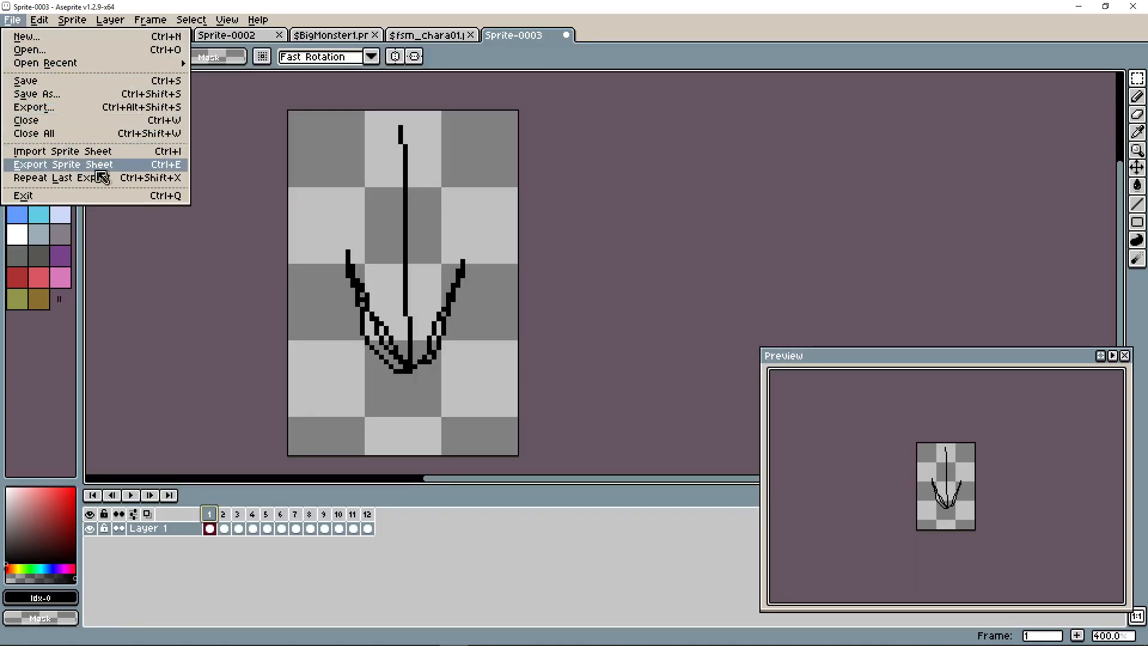
pyautogui.click(62, 164)
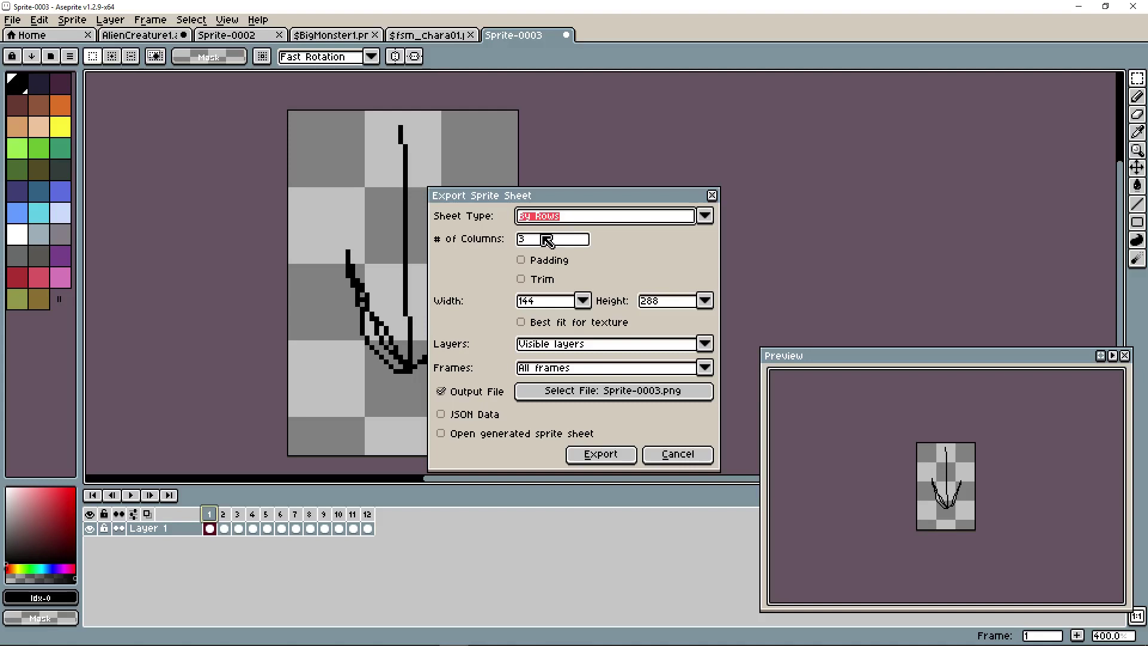
pyautogui.moveTo(654, 307)
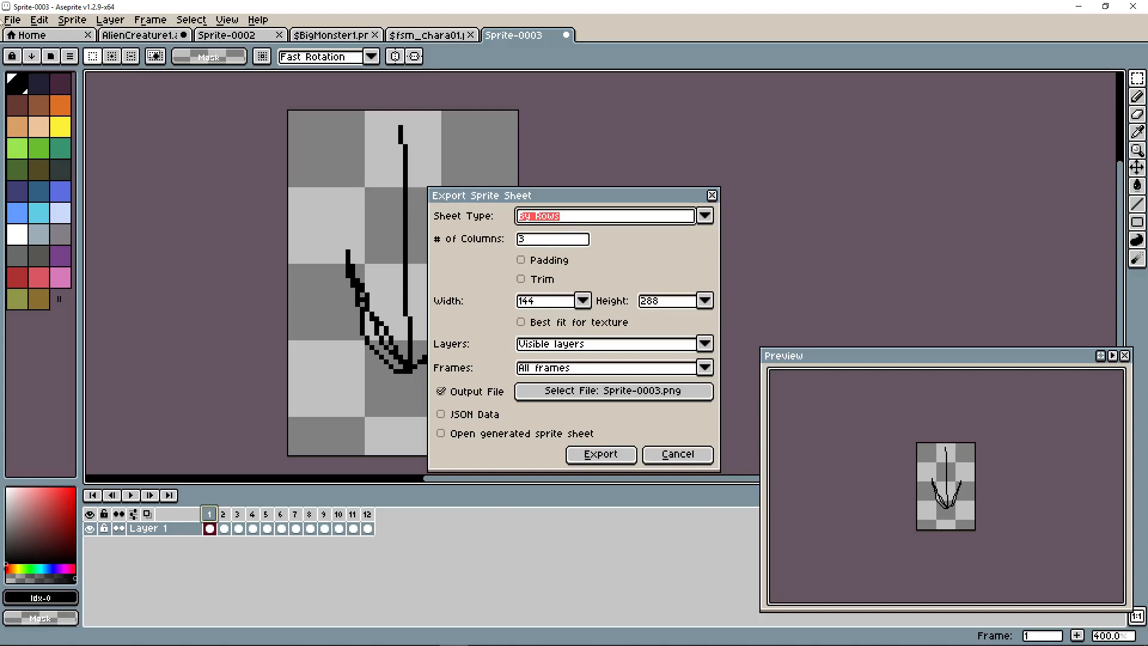
pyautogui.moveTo(414, 303)
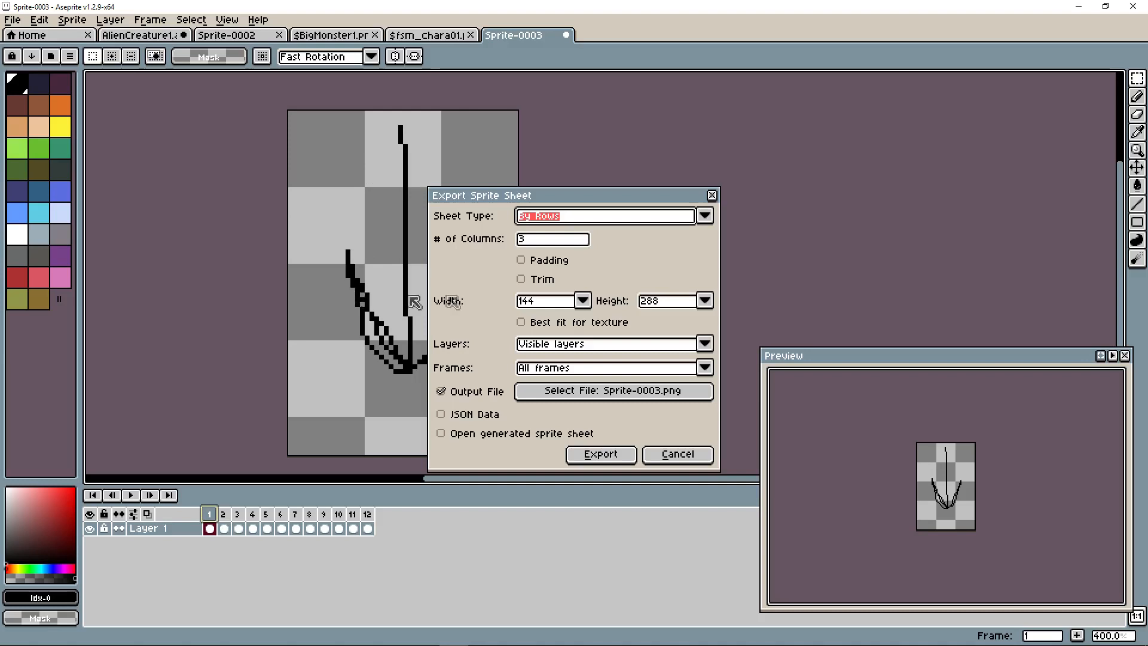
pyautogui.moveTo(388, 423)
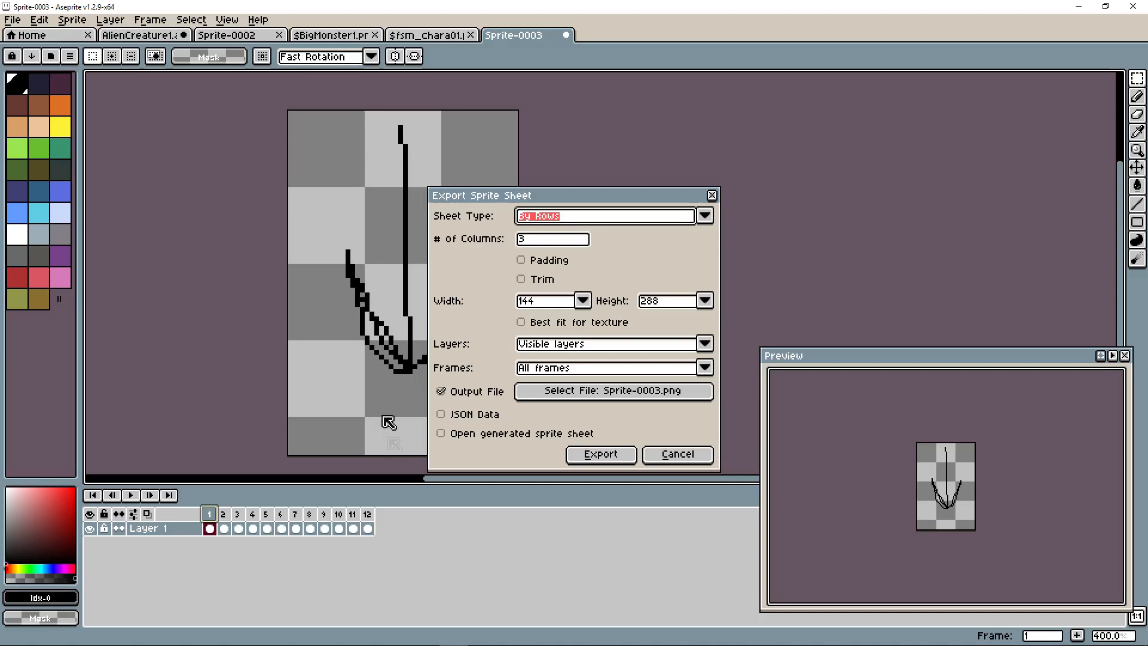
pyautogui.moveTo(366, 369)
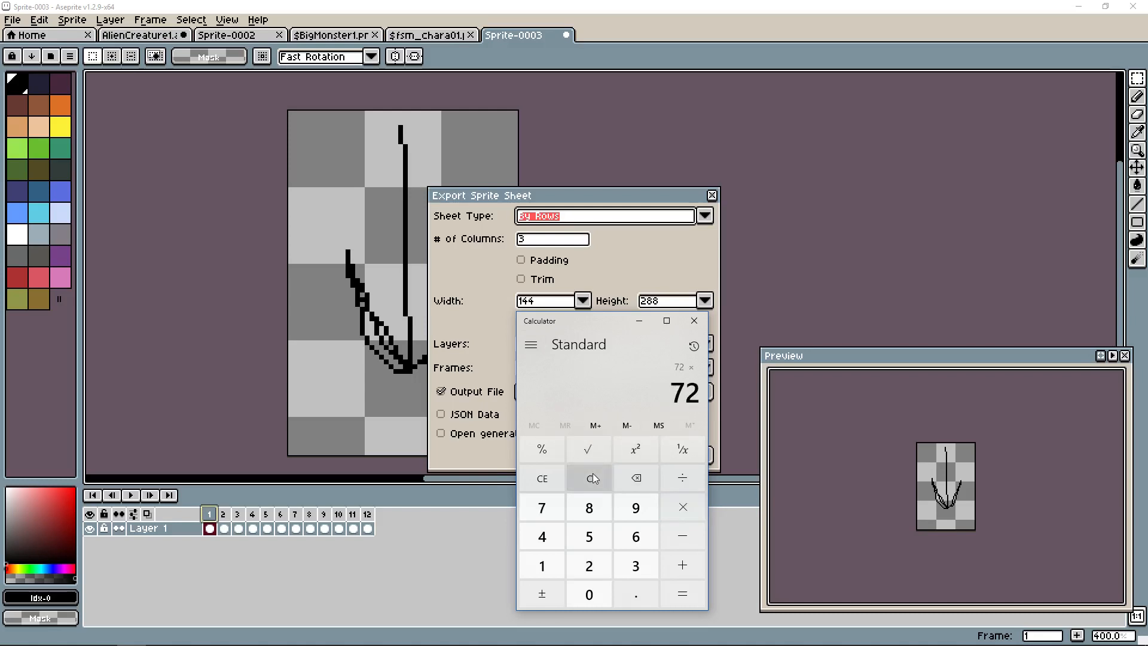
pyautogui.moveTo(542, 536)
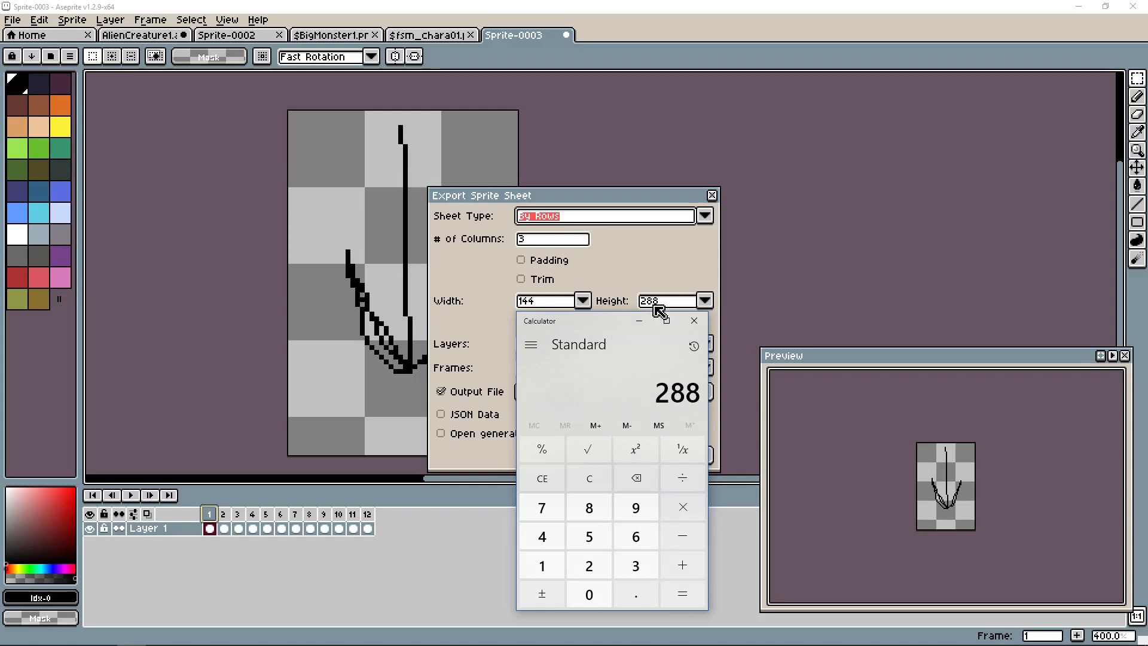
pyautogui.click(693, 320)
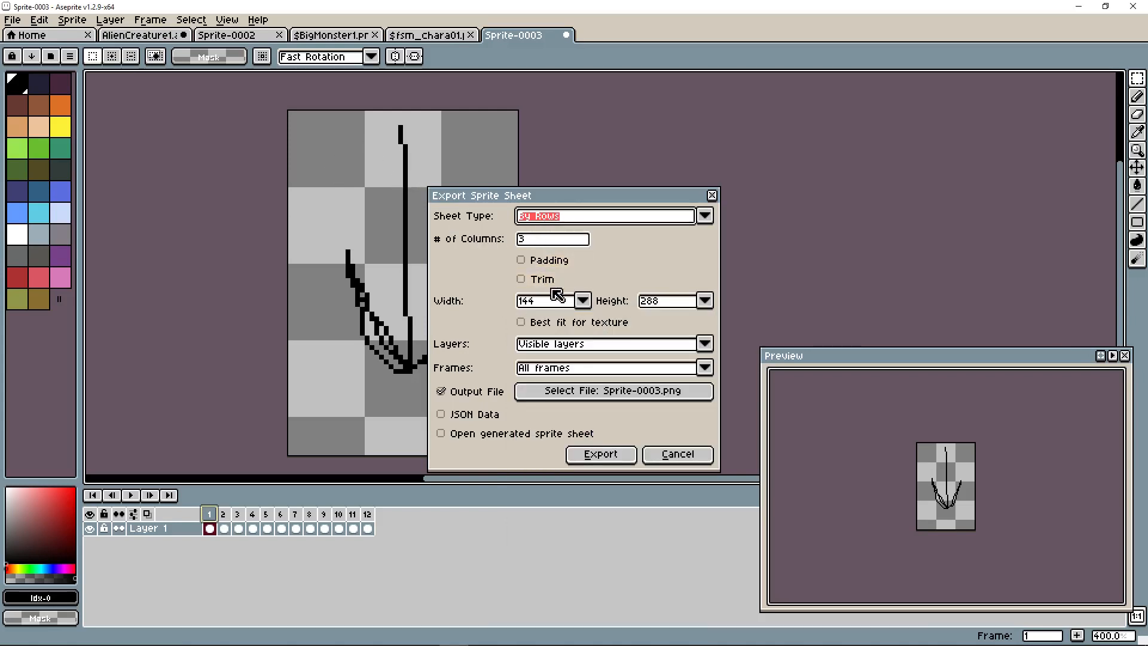
pyautogui.moveTo(674, 313)
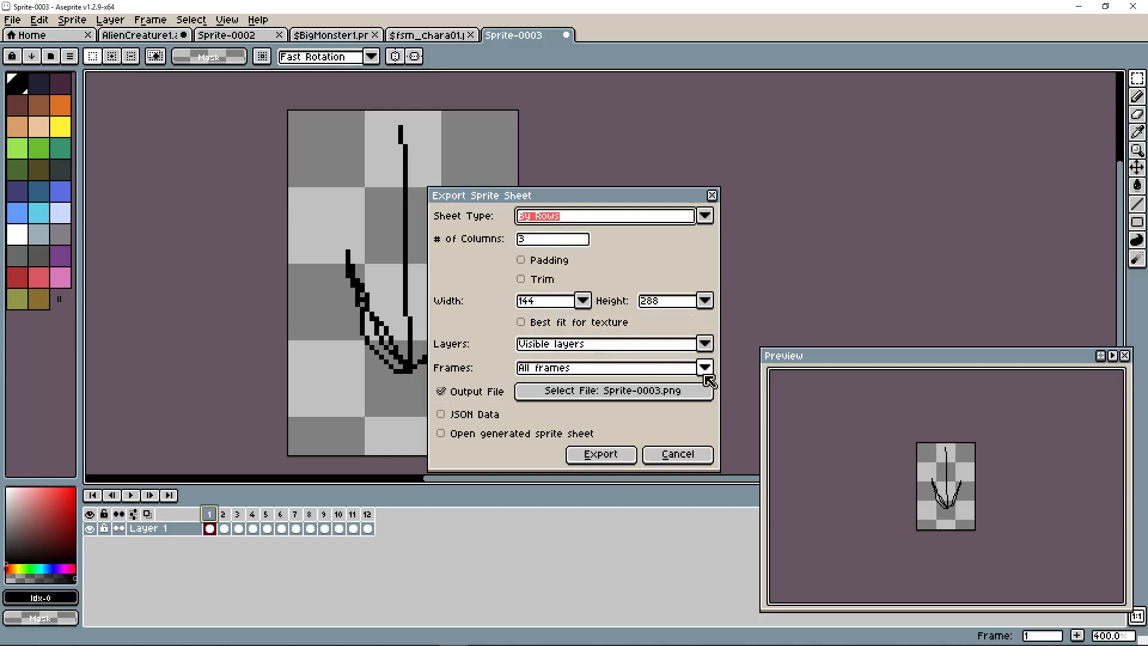
pyautogui.click(613, 390)
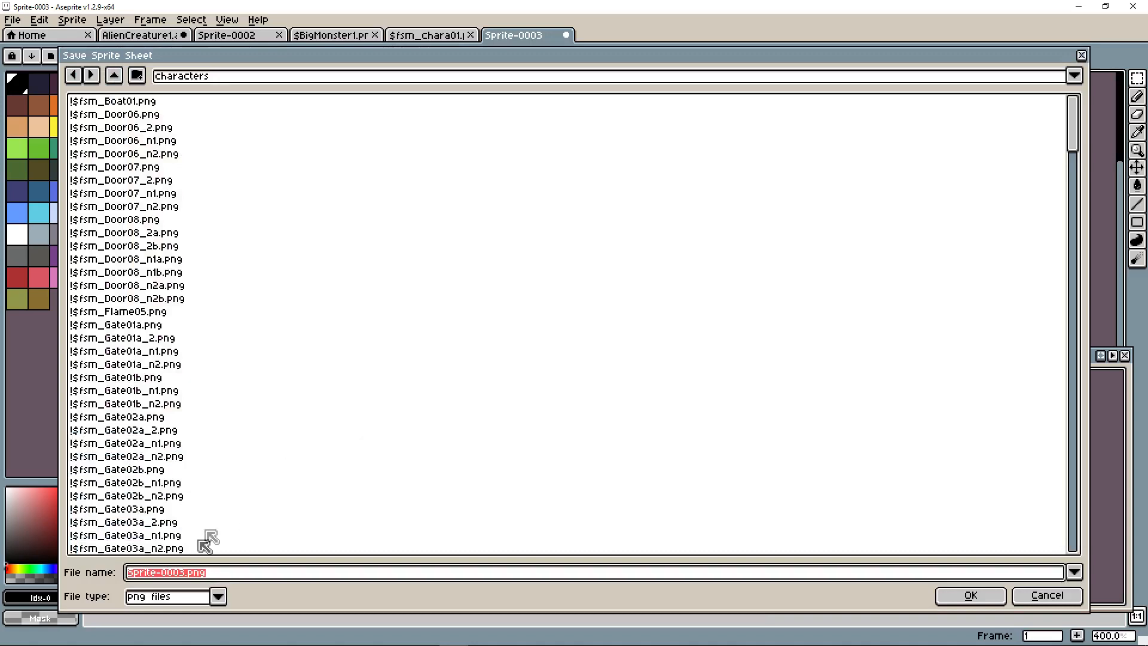
pyautogui.moveTo(301, 281)
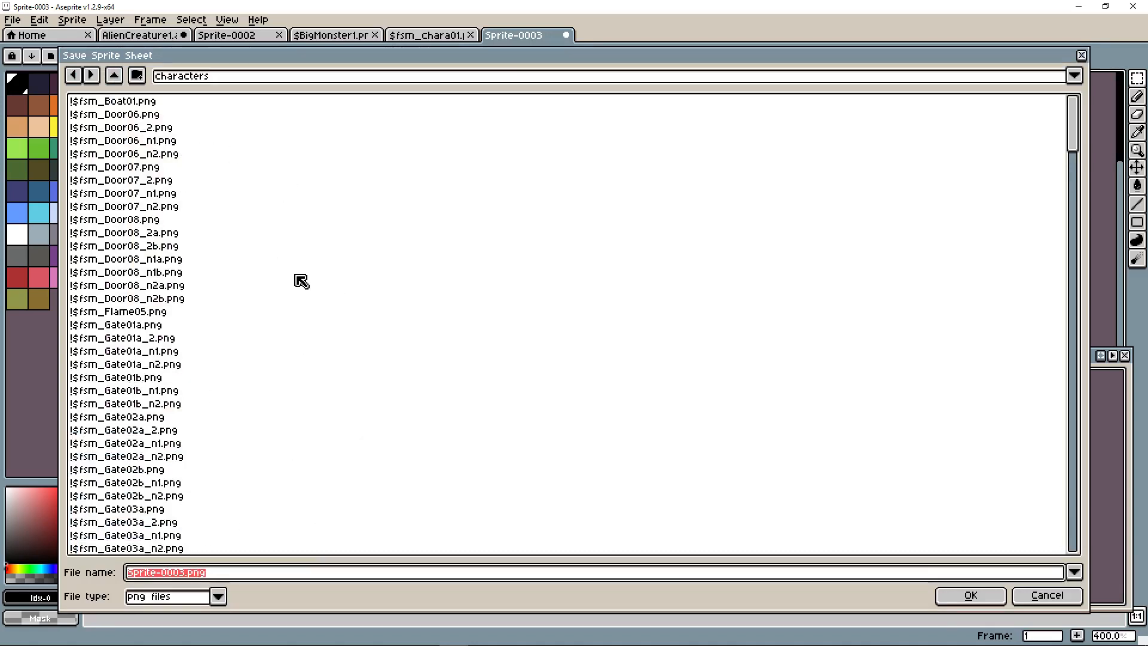
# Name the sheet $ArrowSheet, confirm the characters folder path, and export it.
pyautogui.write('$')
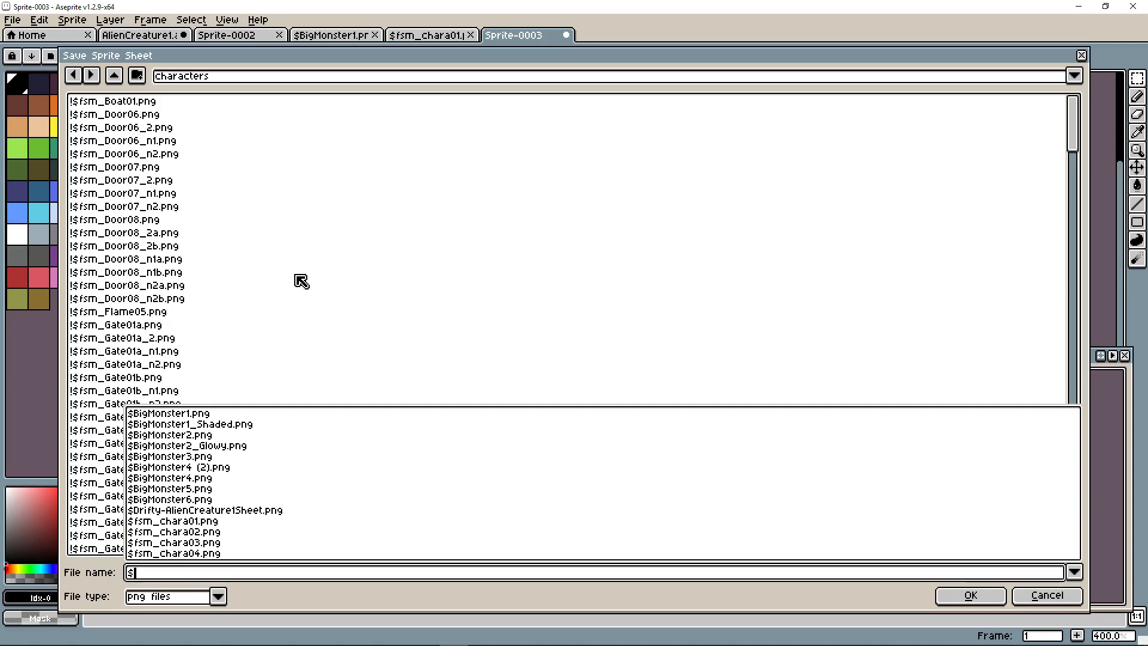
pyautogui.write('Arrows')
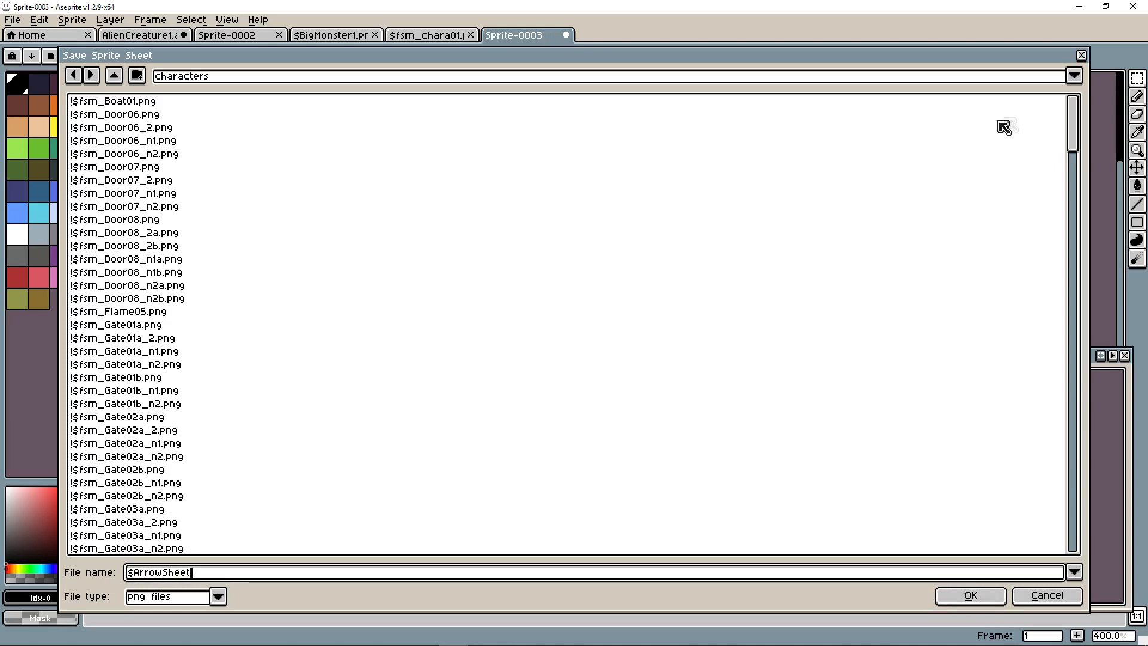
pyautogui.click(1072, 76)
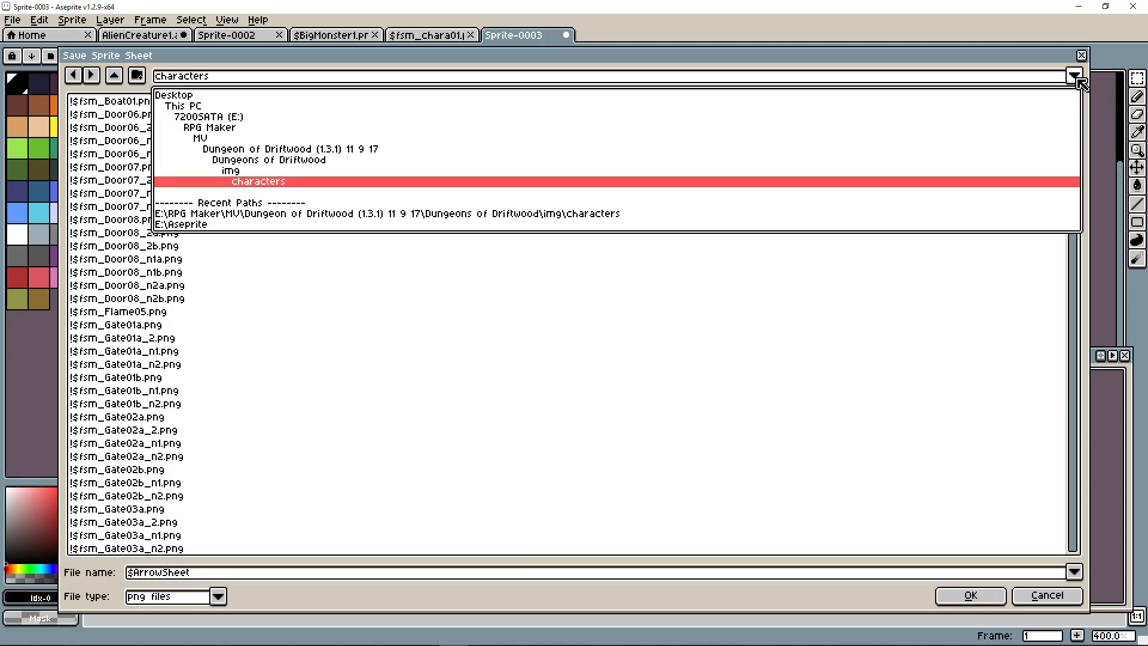
pyautogui.click(969, 595)
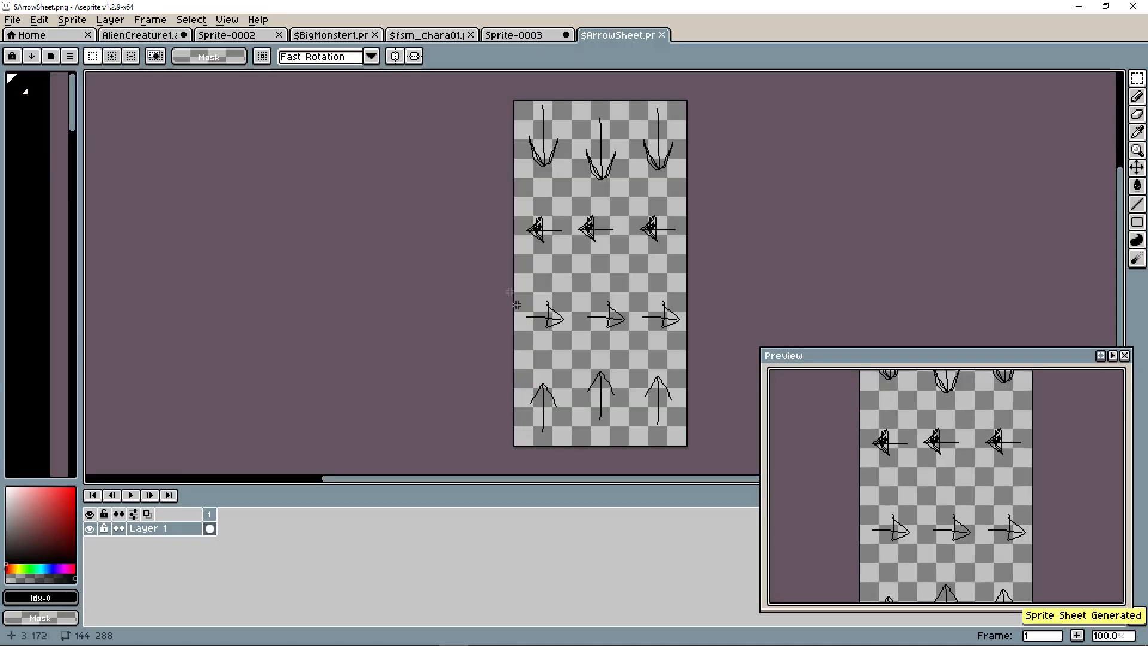
pyautogui.moveTo(549, 110)
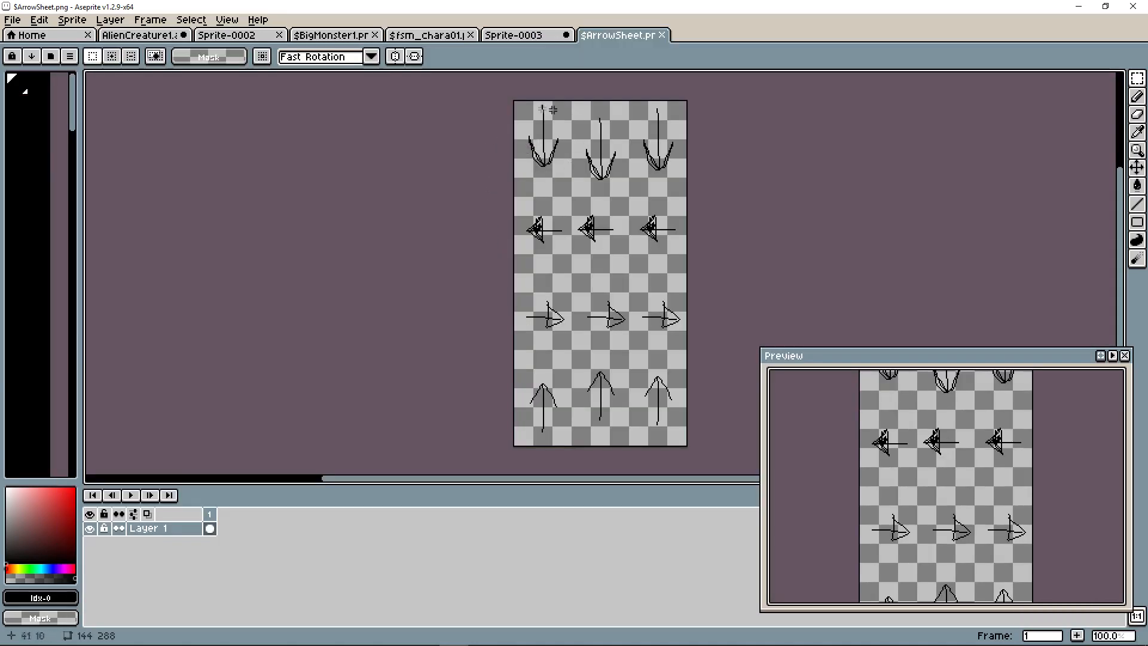
pyautogui.moveTo(630, 151)
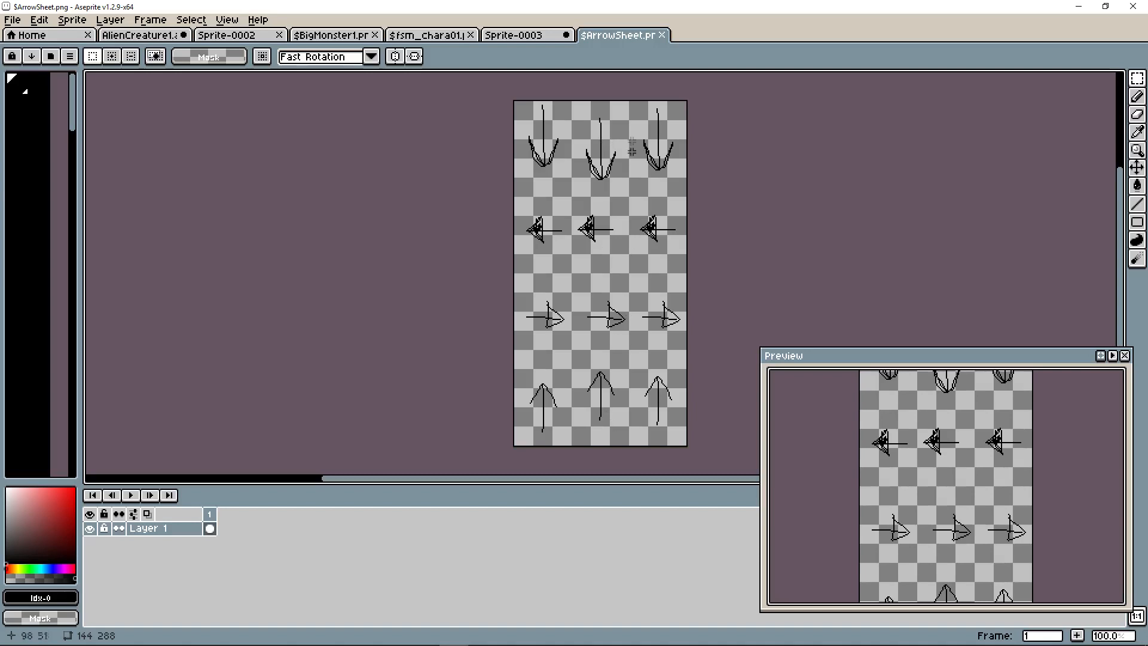
pyautogui.moveTo(801, 194)
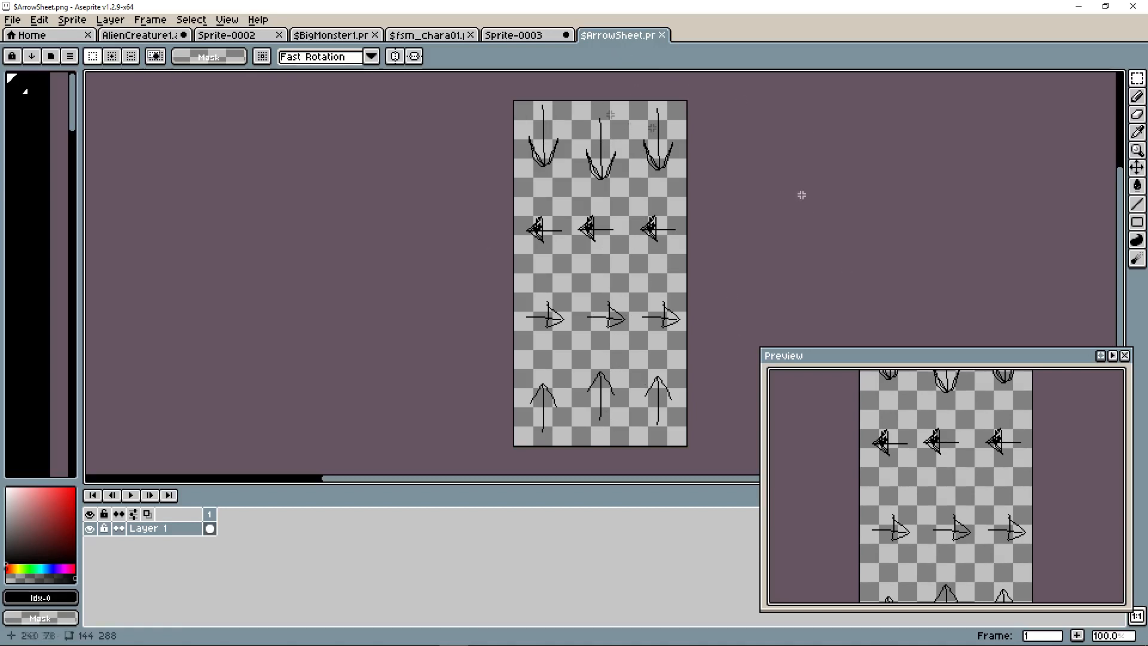
pyautogui.moveTo(542, 229)
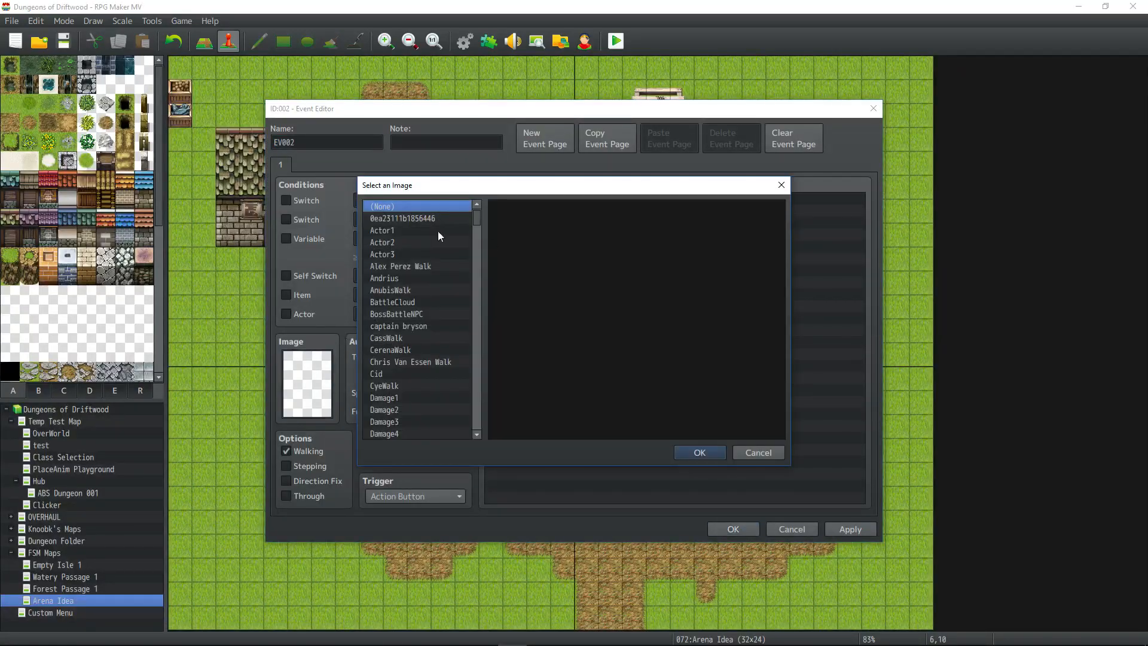
# Set the arrow event's movement speed to x4 Faster, then leave the playtest.
pyautogui.scroll(-3)
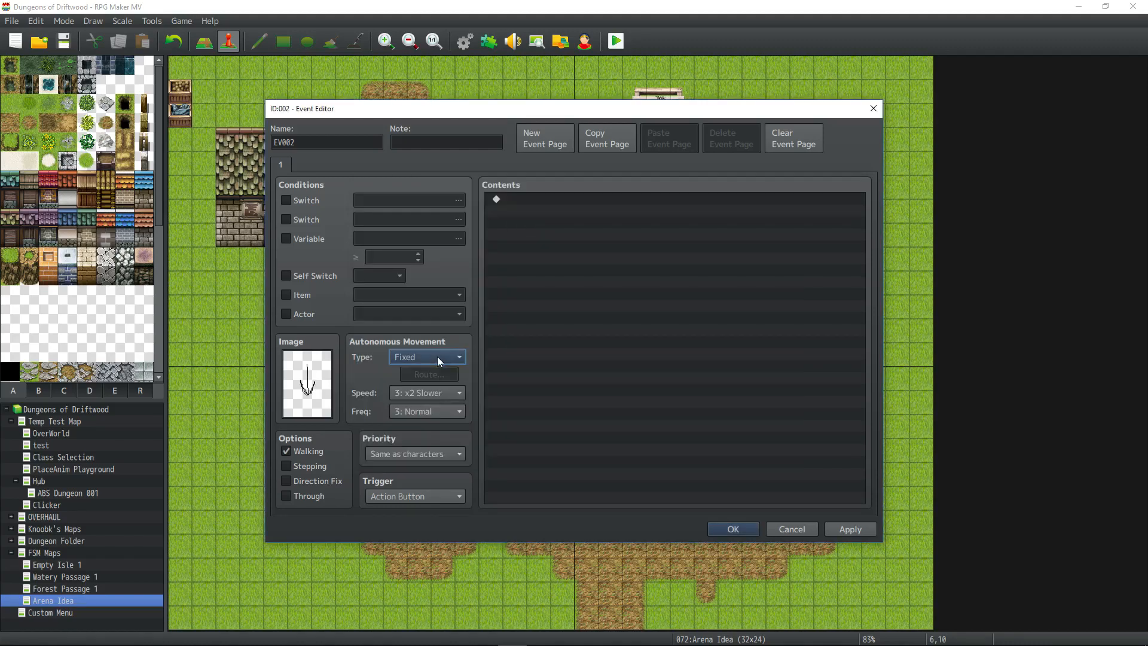
pyautogui.click(458, 392)
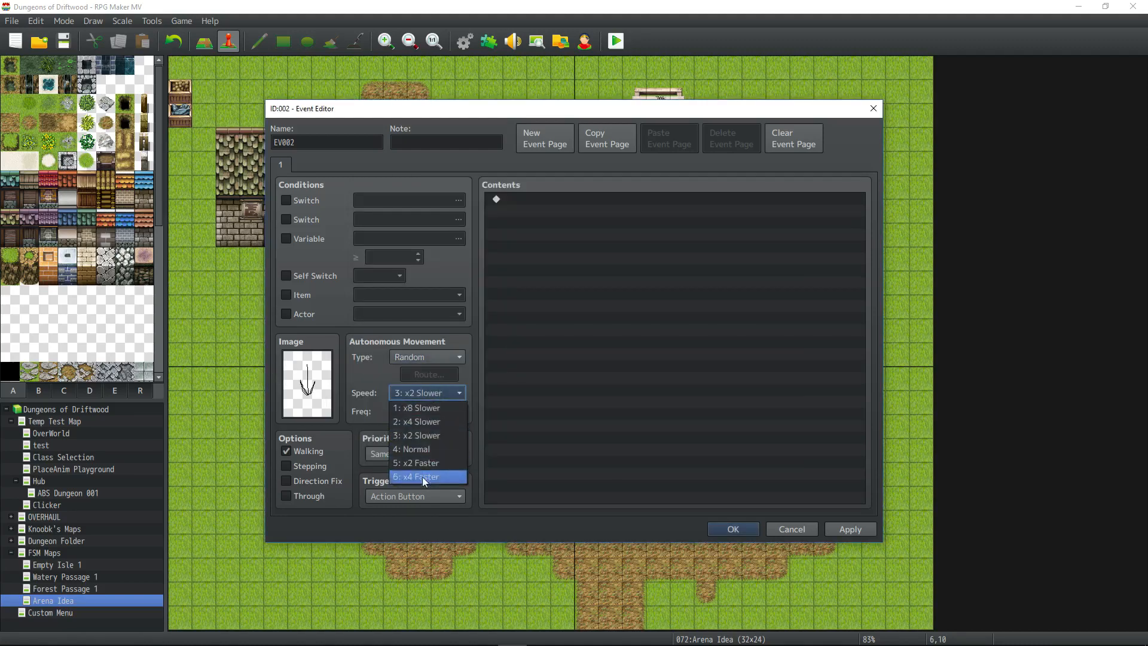
pyautogui.click(616, 41)
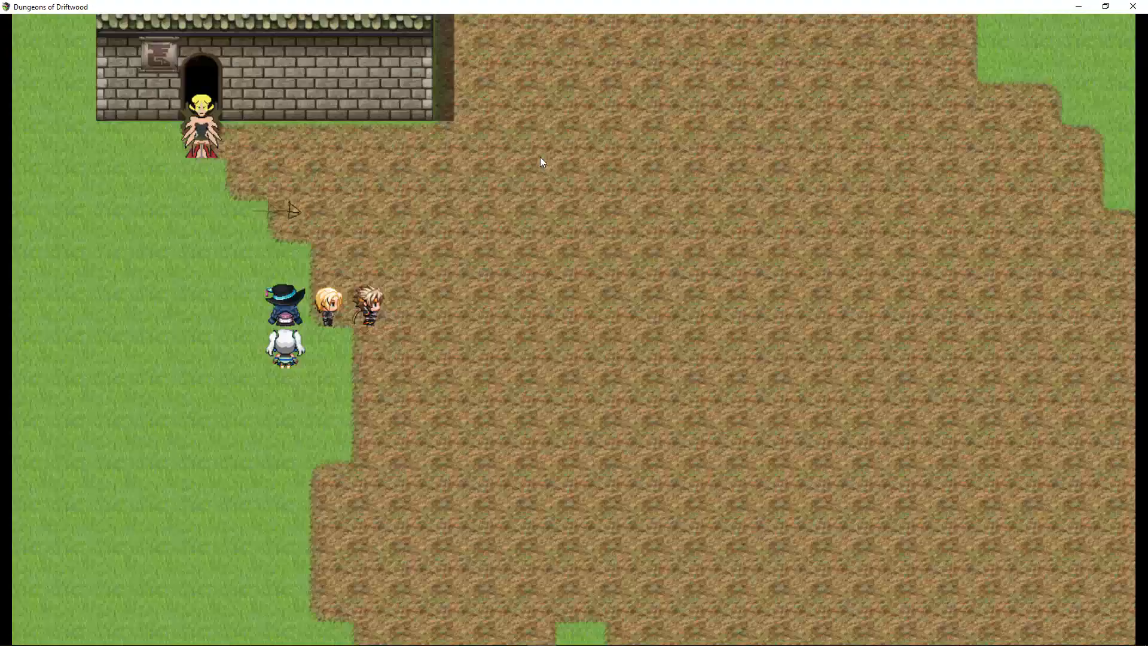
pyautogui.press('alt+tab')
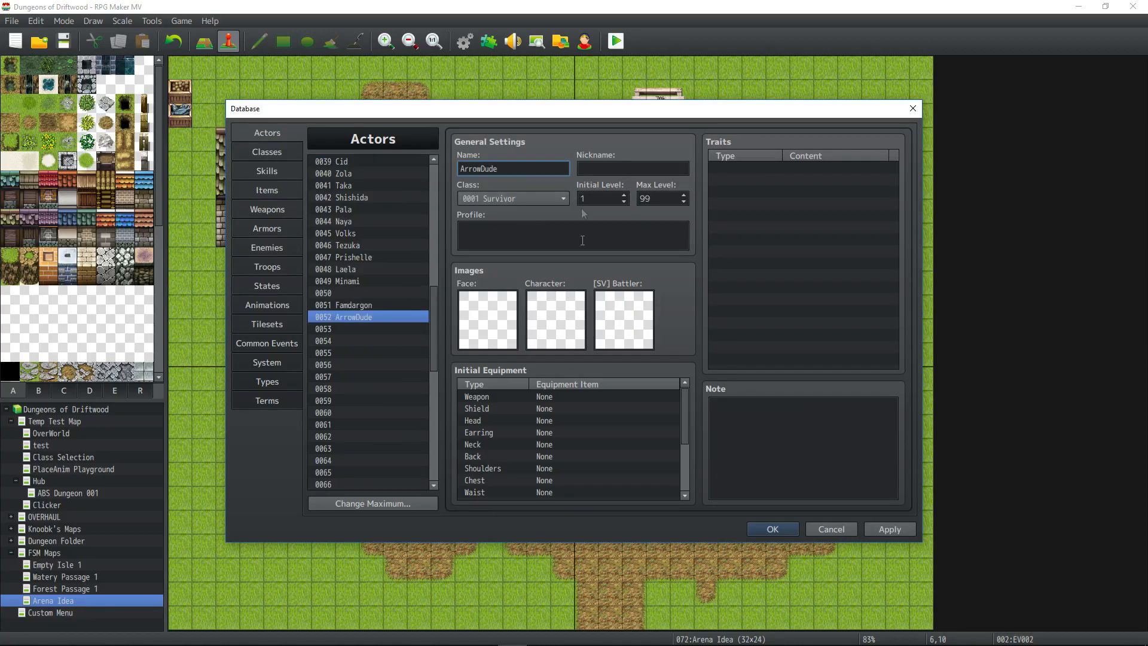
pyautogui.moveTo(555, 320)
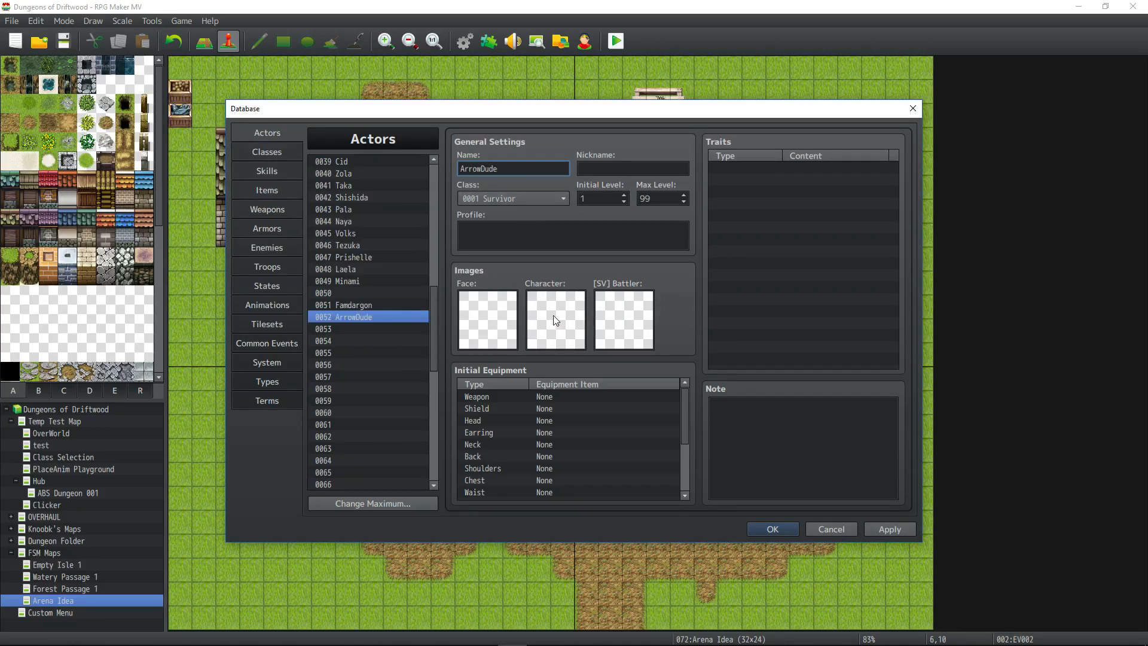
# Set ArrowDude's character image to $ArrowSheet and confirm it.
pyautogui.click(555, 320)
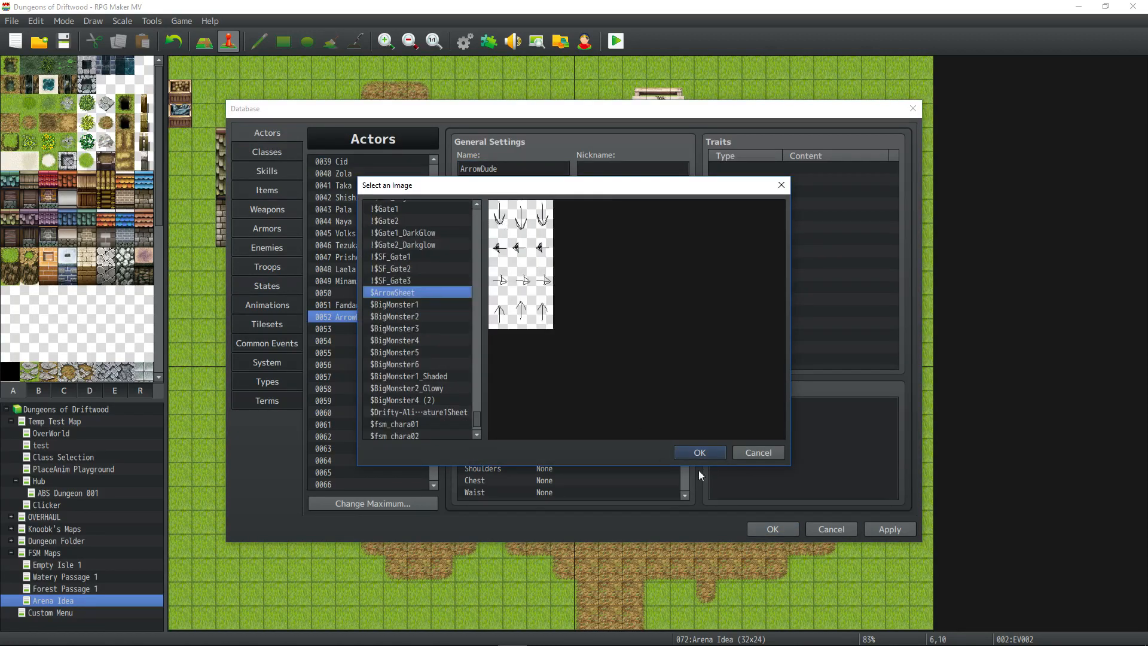
pyautogui.click(614, 41)
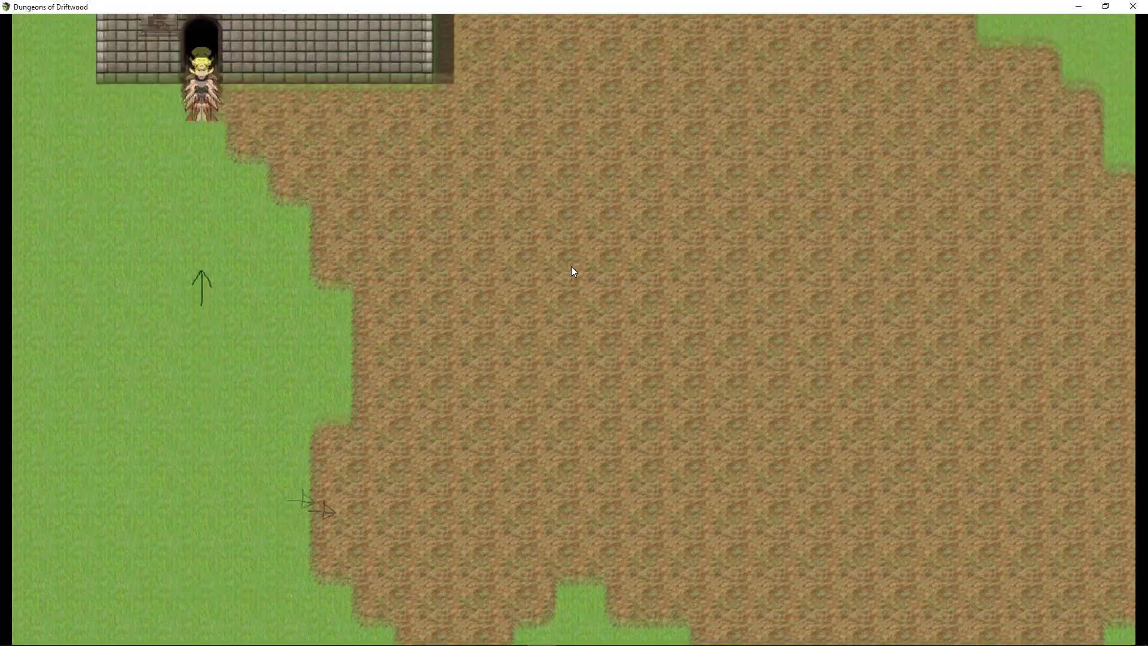
# Walk the character in the playtest toward the house doorway.
pyautogui.press('Down')
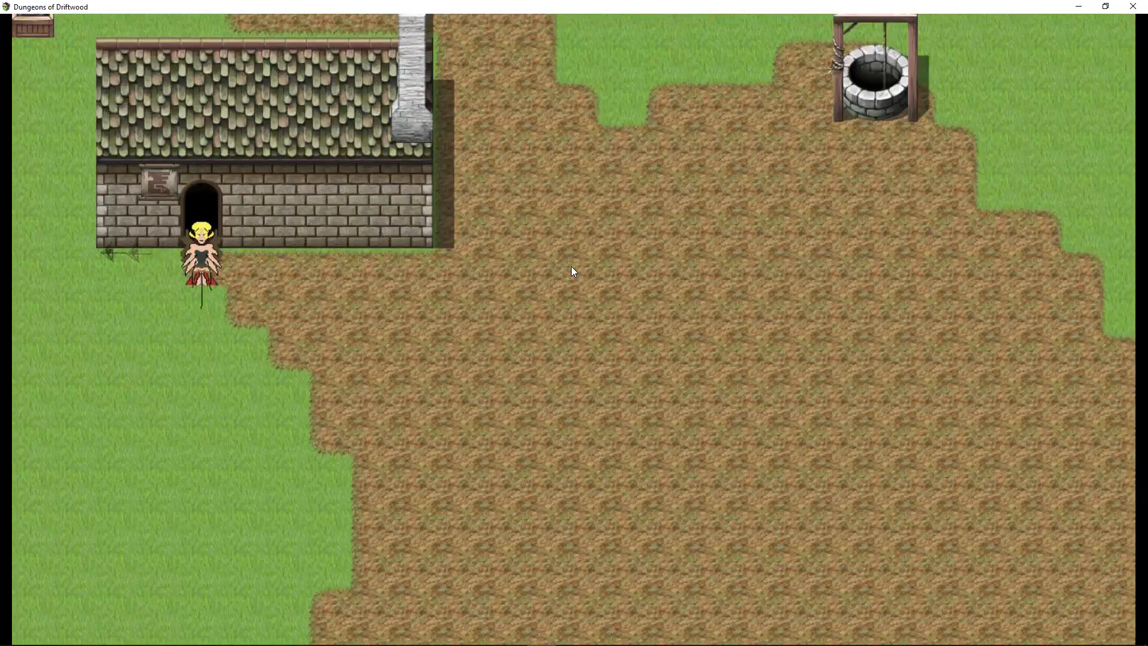